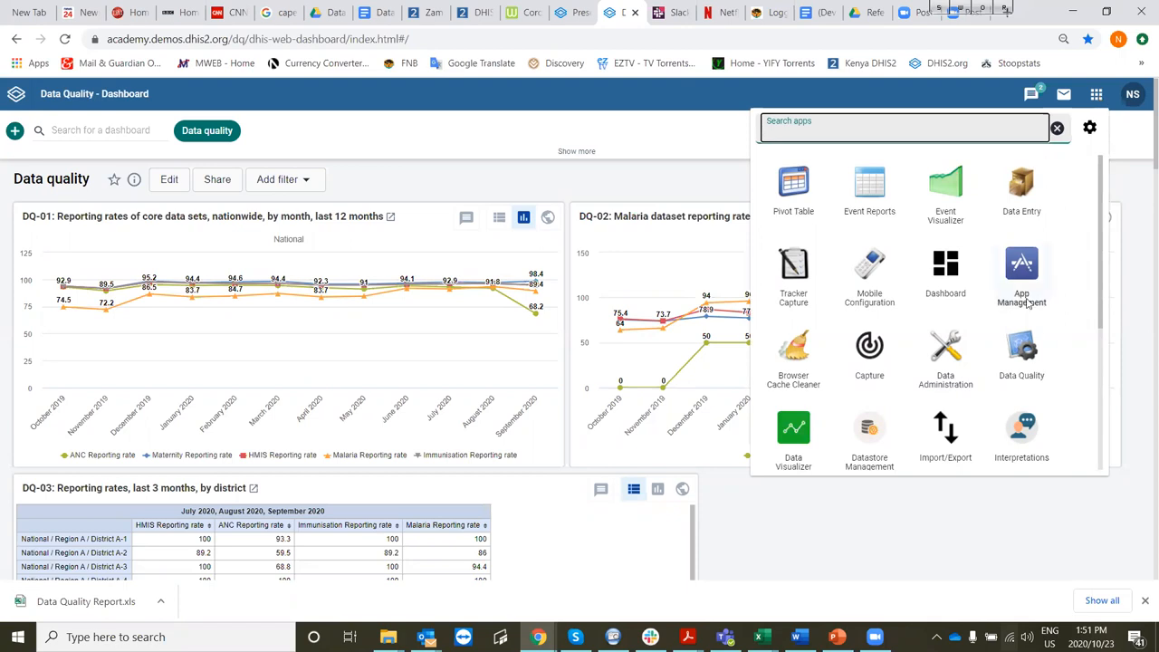
{"action": "mouse_move", "coordinate": [945, 353]}
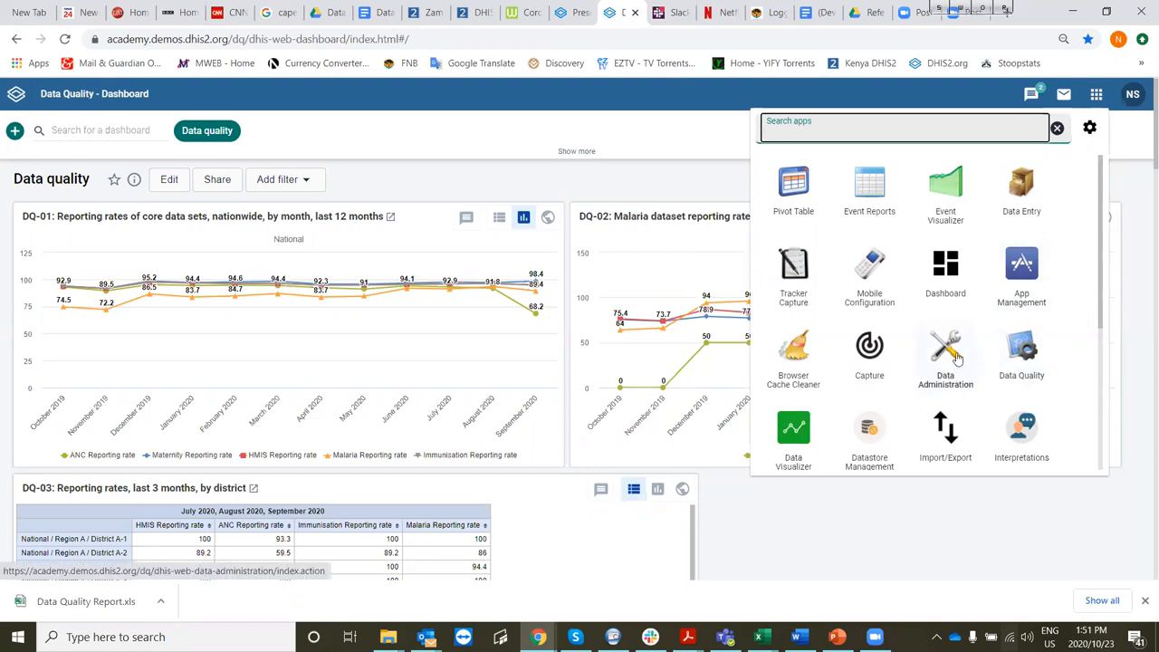
Launch Data Administration and bring the Min-Max Value Generation card into view.
{"action": "left_click", "coordinate": [945, 353]}
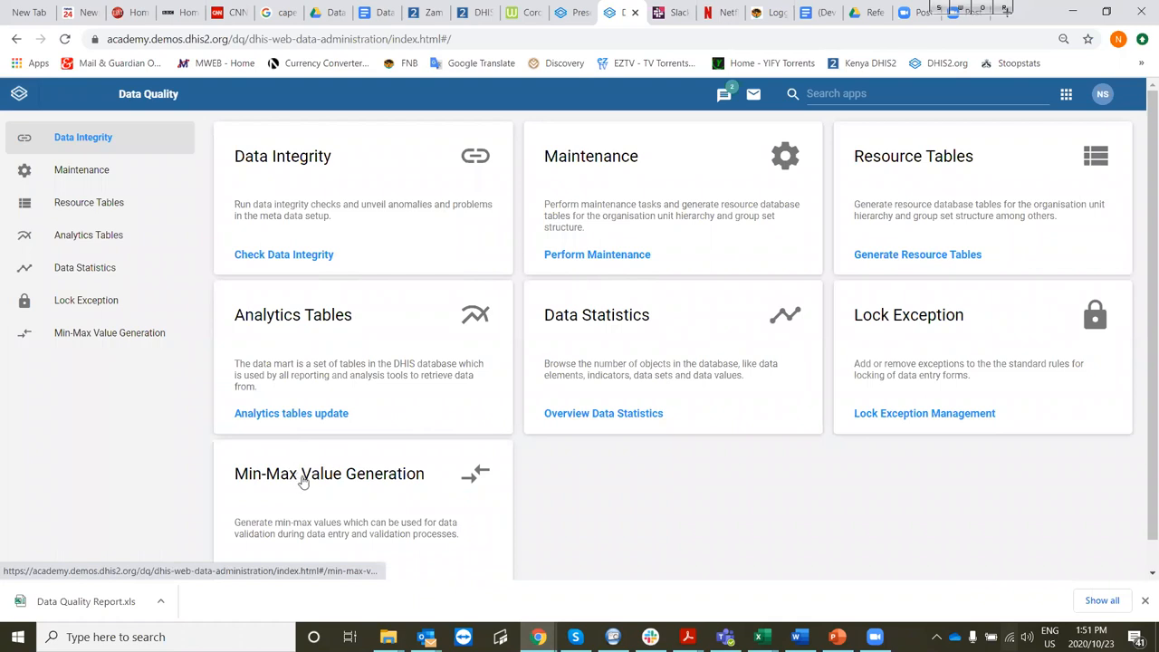
{"action": "scroll", "scroll_direction": "down", "scroll_amount": 3}
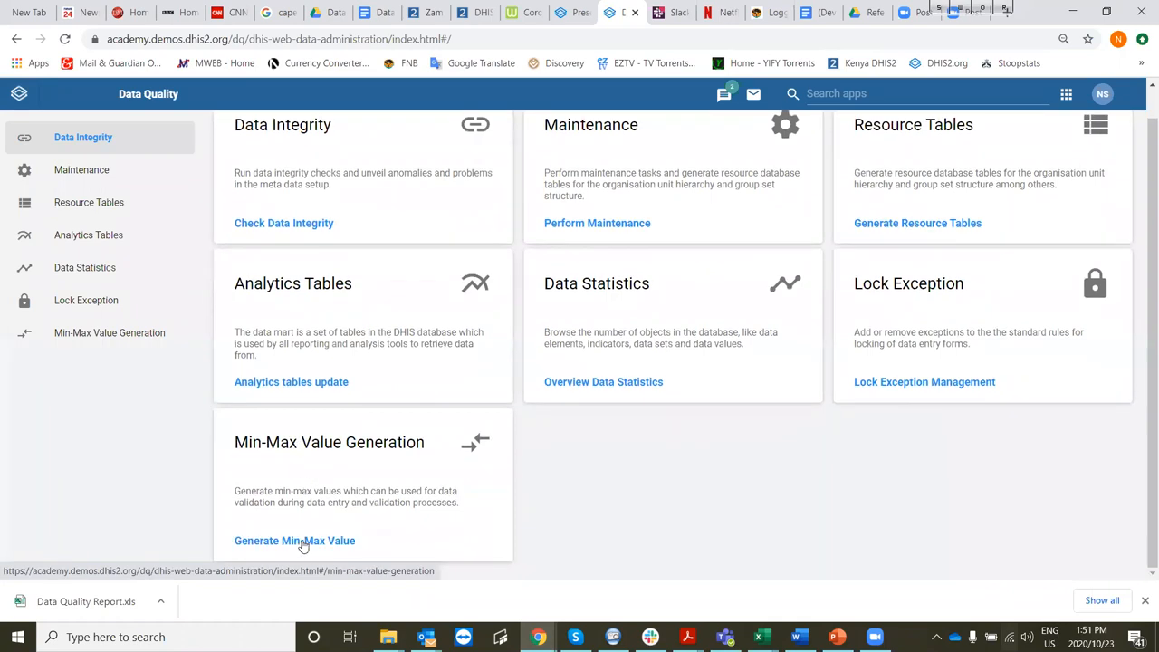
Generate min-max values for the ANC data set restricted to Facility 418 under Region A > District A-6.
{"action": "left_click", "coordinate": [293, 539]}
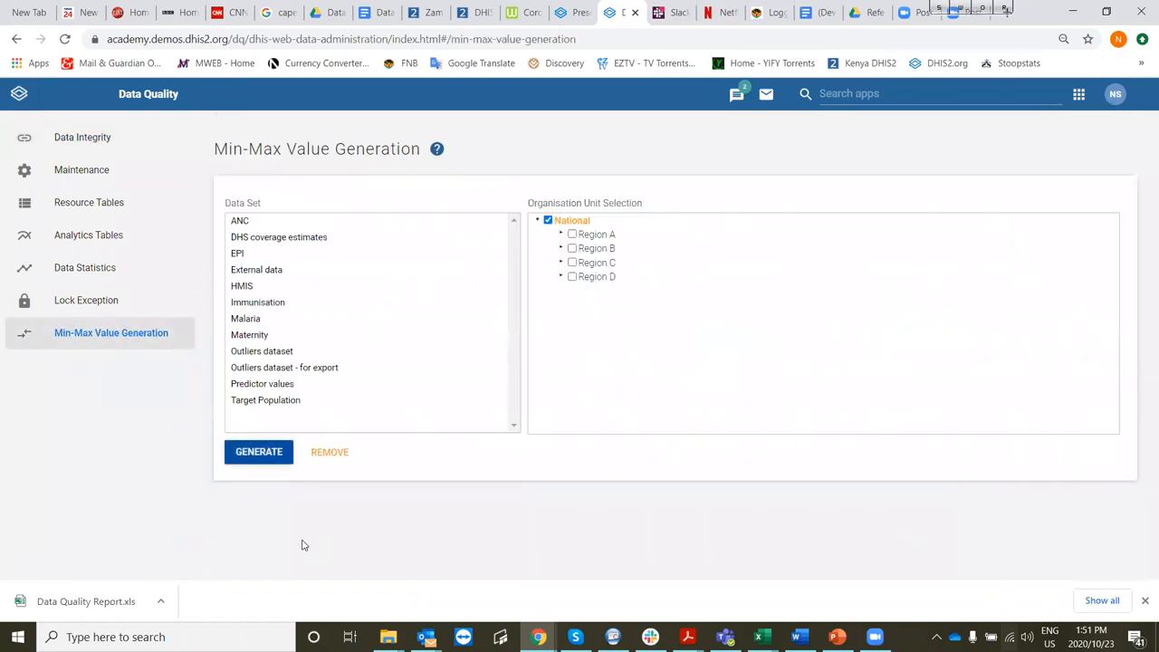
{"action": "mouse_move", "coordinate": [343, 236]}
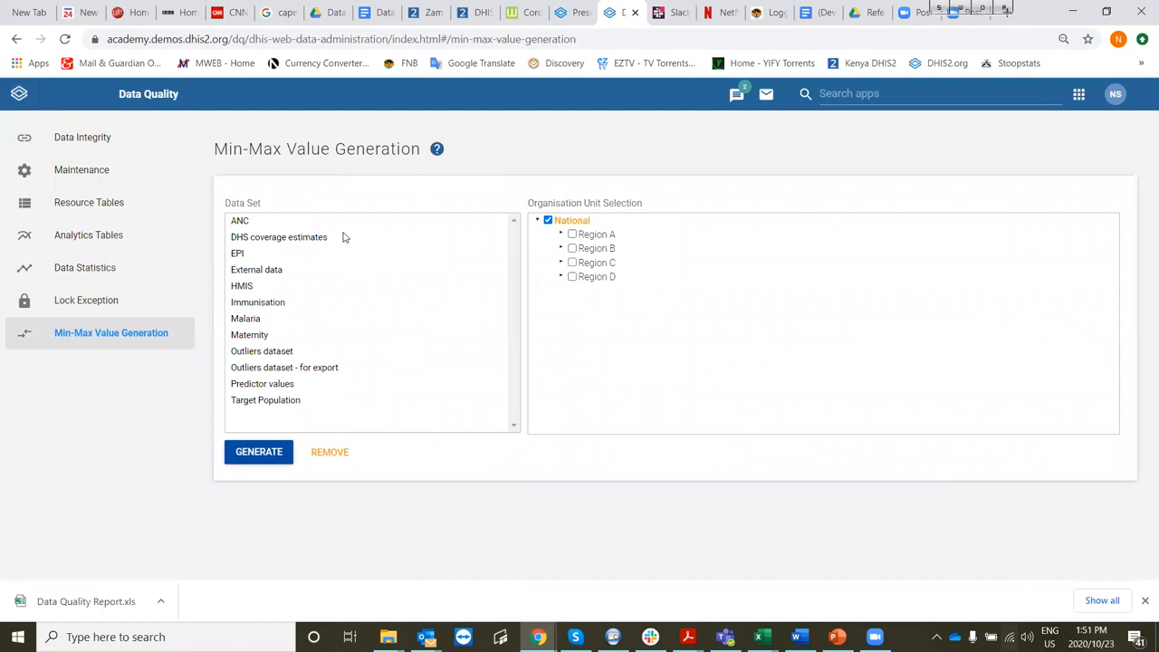
{"action": "left_click", "coordinate": [239, 221]}
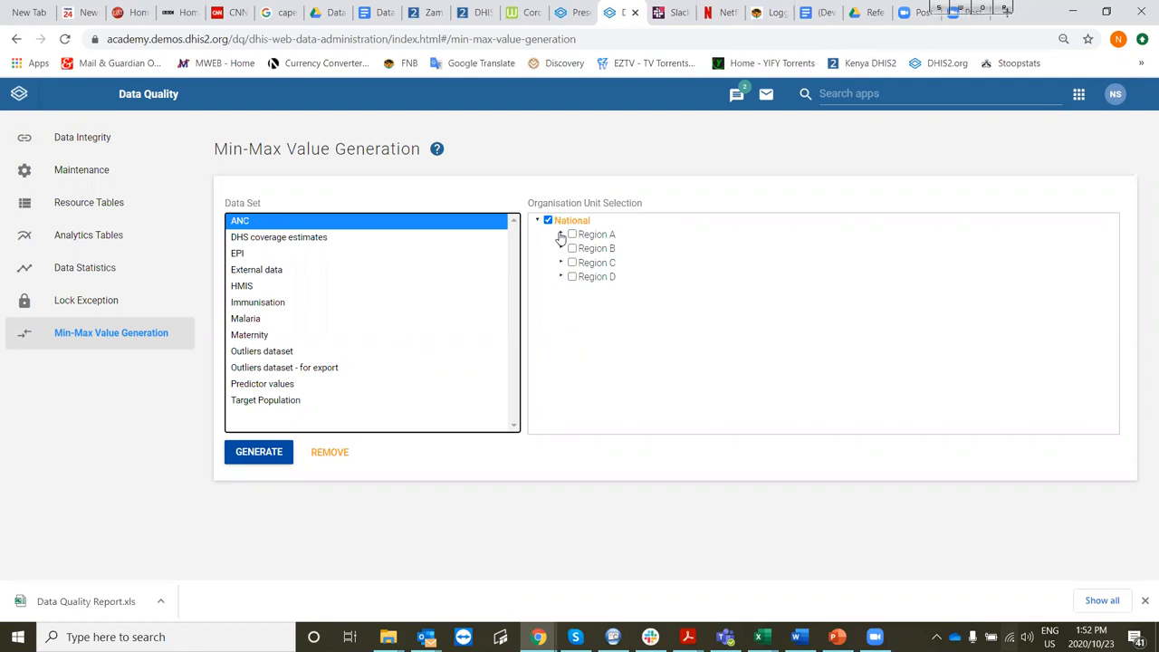
{"action": "left_click", "coordinate": [561, 234]}
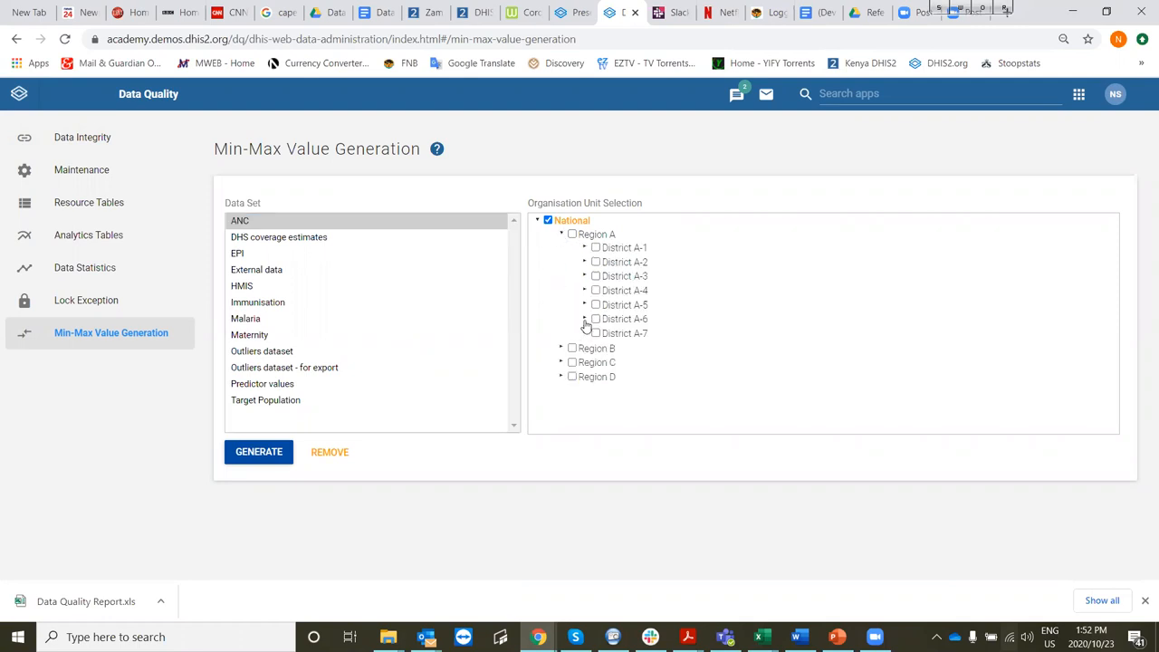
{"action": "left_click", "coordinate": [585, 319]}
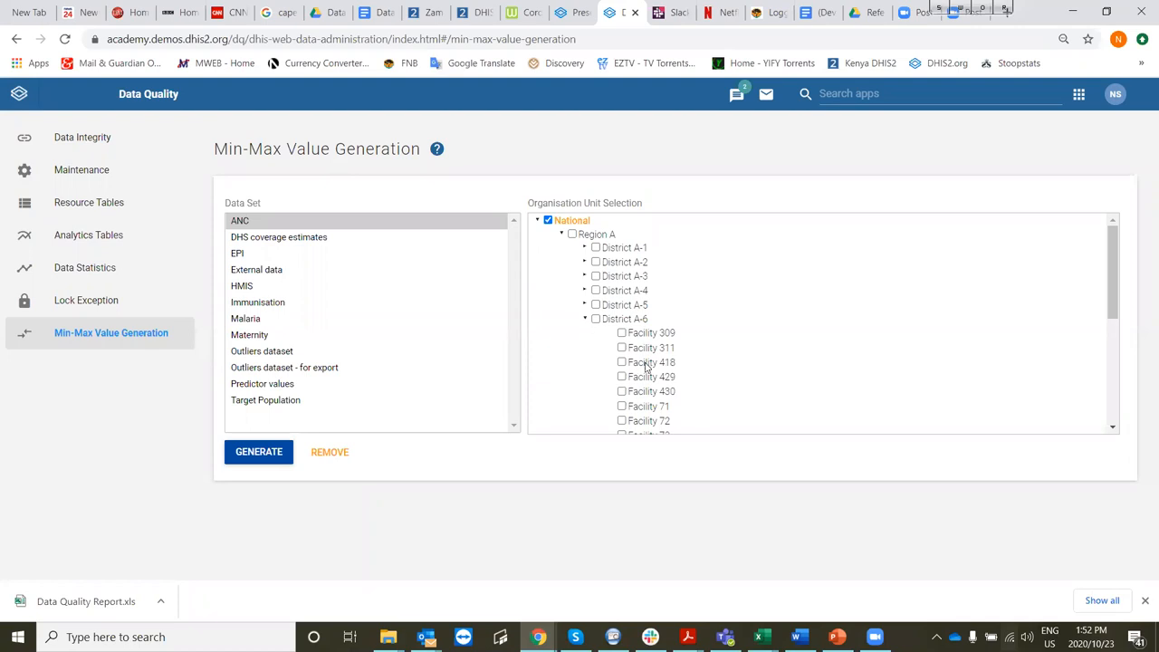
{"action": "left_click", "coordinate": [623, 362]}
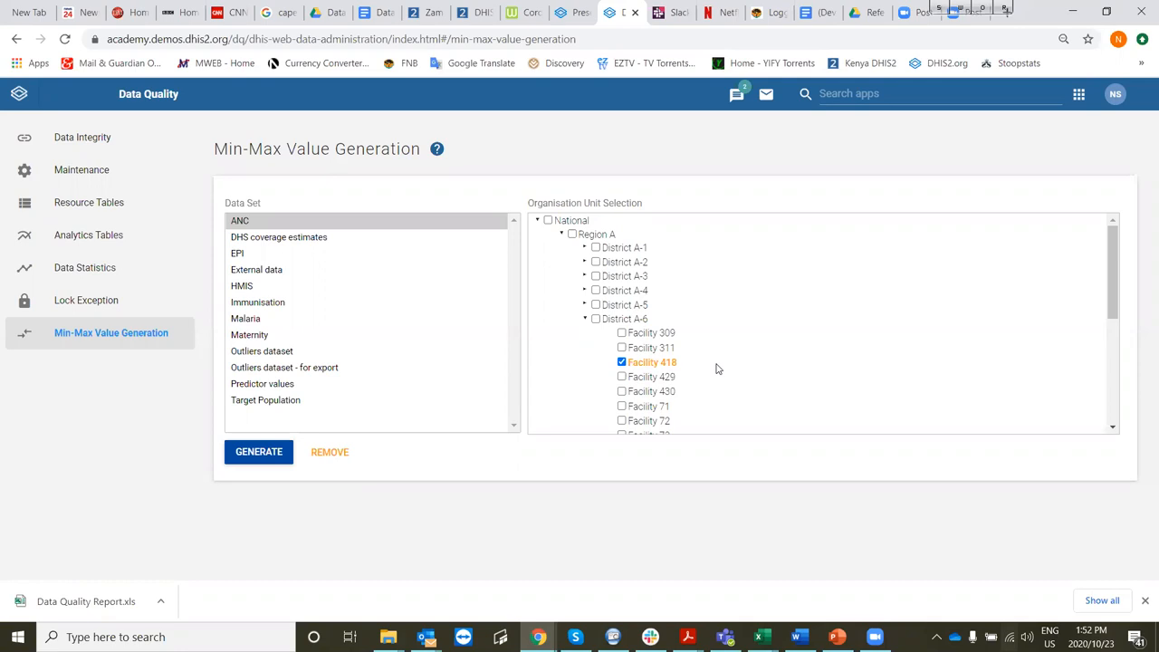
{"action": "mouse_move", "coordinate": [328, 440]}
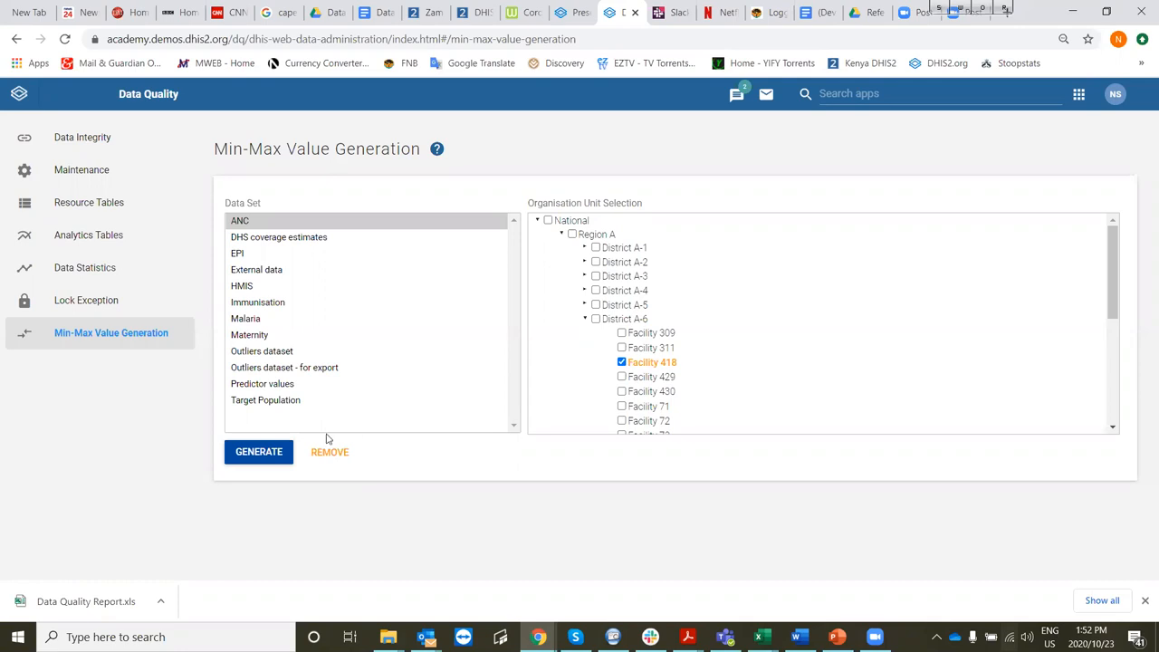
{"action": "left_click", "coordinate": [257, 452]}
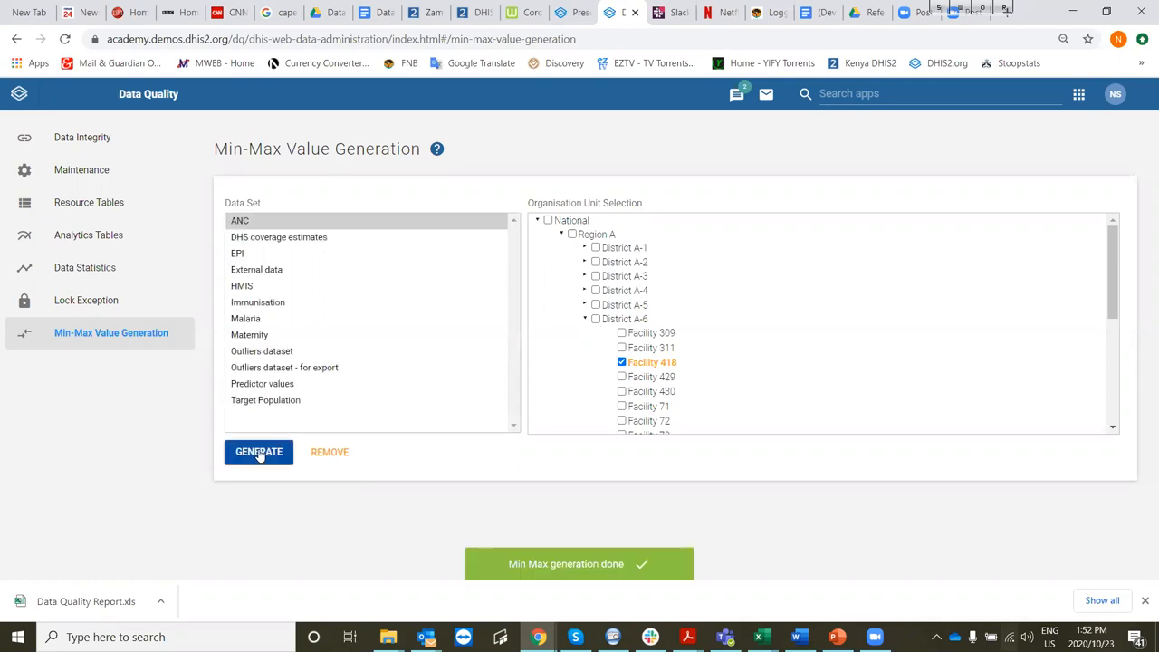
{"action": "mouse_move", "coordinate": [674, 565]}
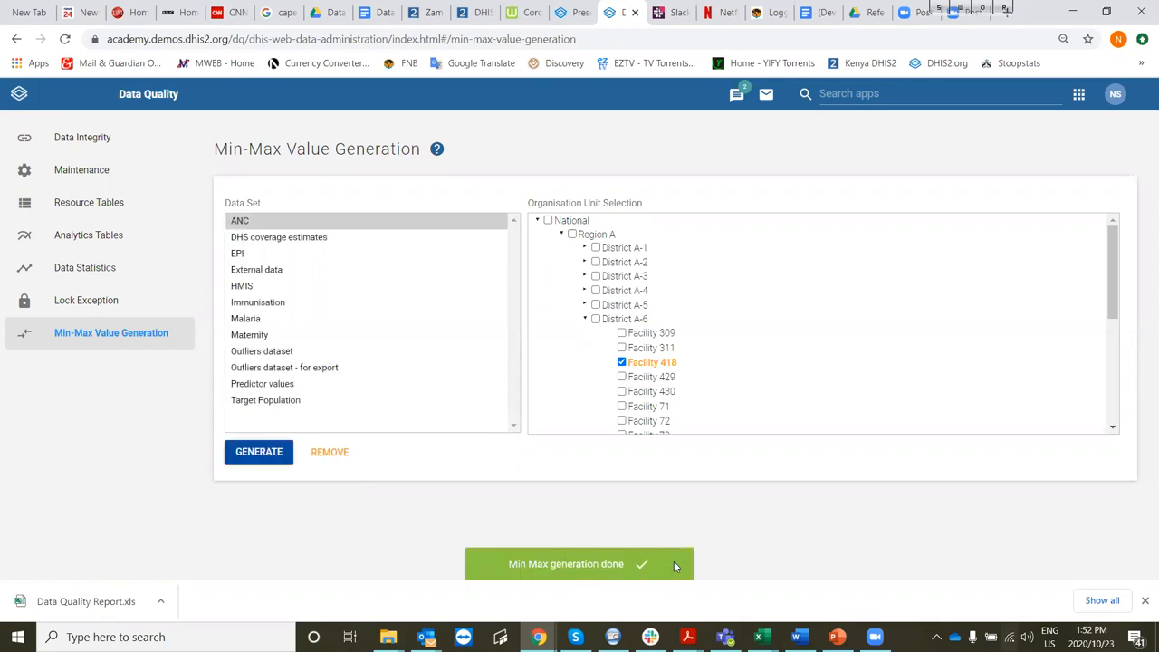
{"action": "mouse_move", "coordinate": [1043, 125]}
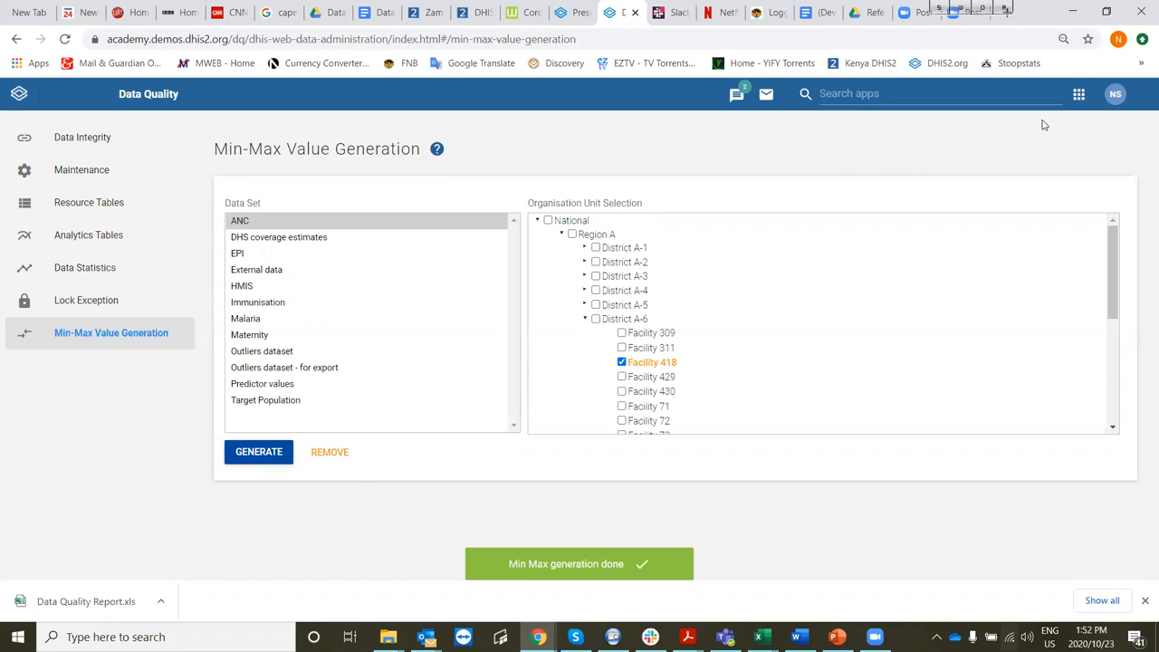
Load the ANC data entry form for Facility 418, period August 2020, and look through its values.
{"action": "left_click", "coordinate": [1079, 94]}
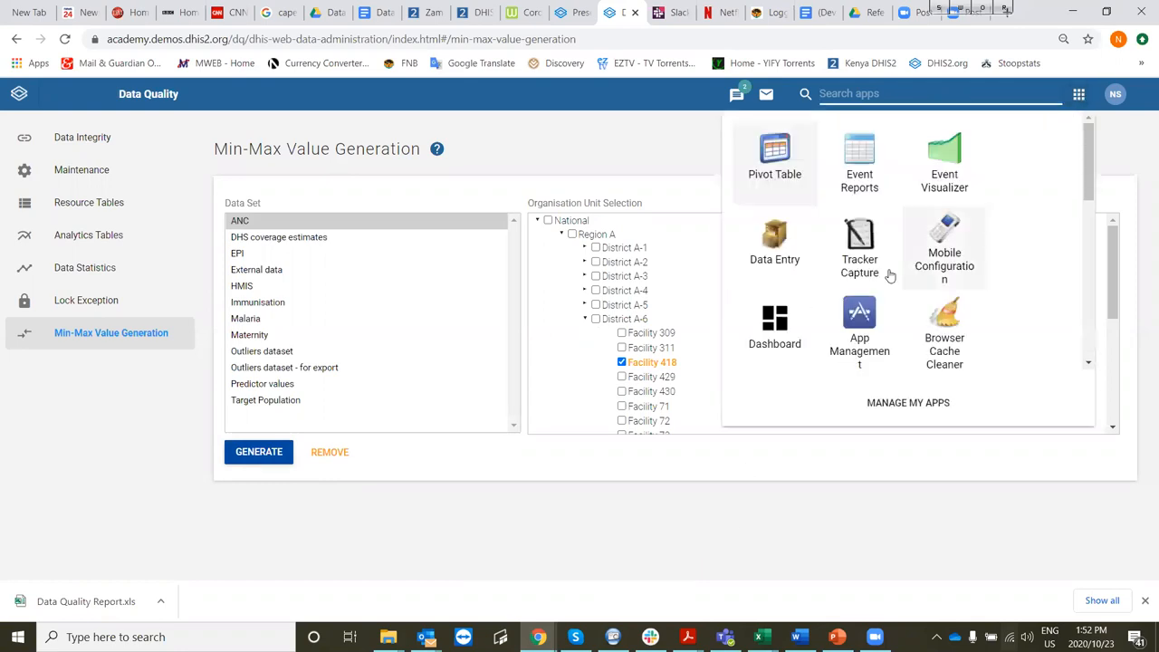
{"action": "left_click", "coordinate": [775, 239]}
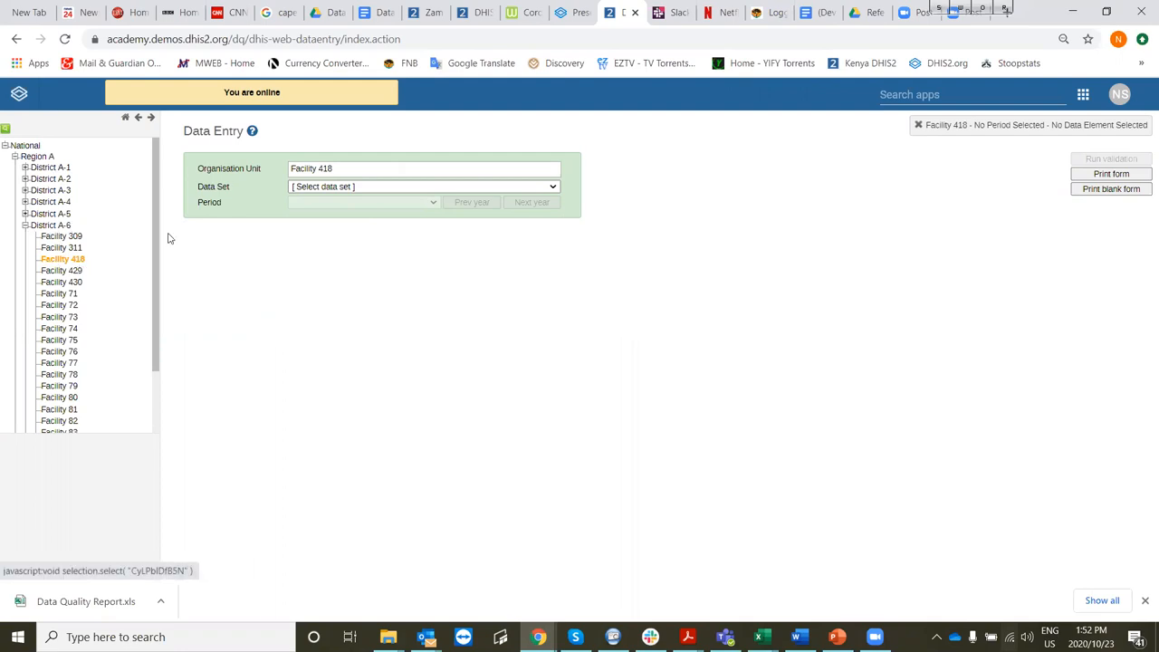
{"action": "left_click", "coordinate": [423, 184]}
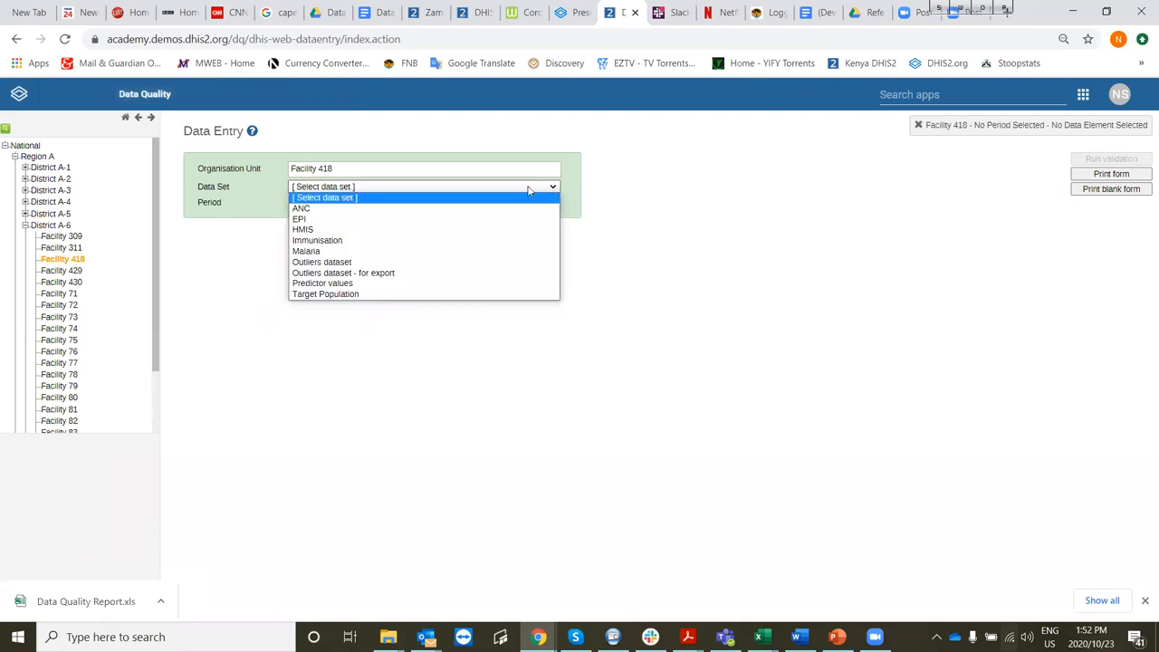
{"action": "left_click", "coordinate": [301, 208]}
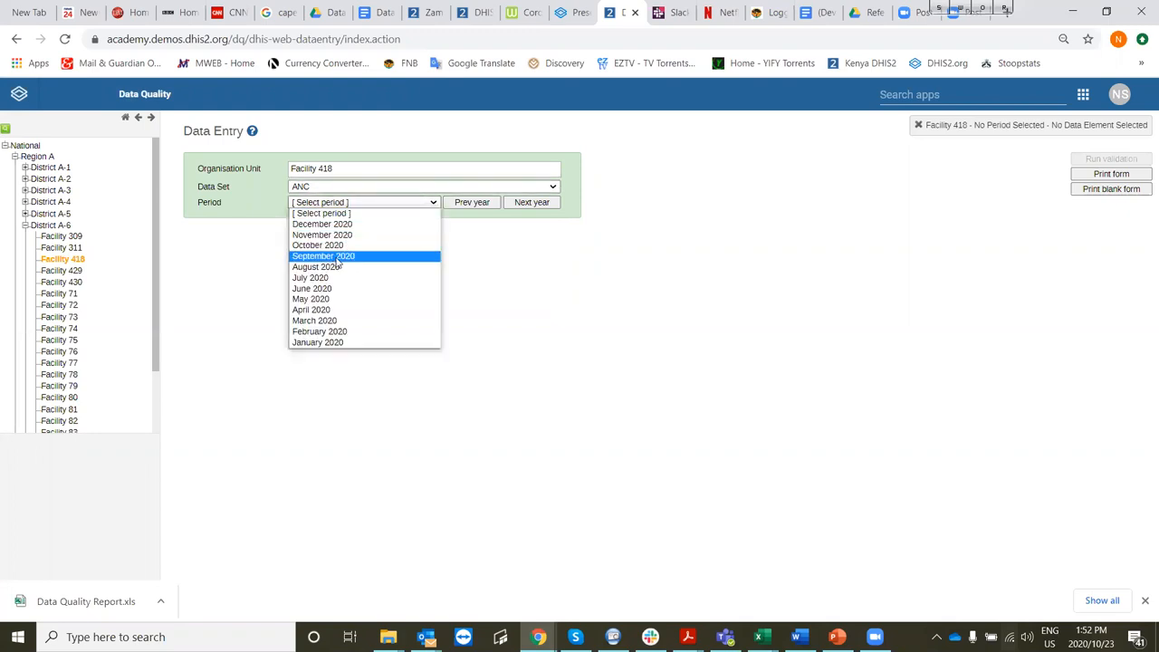
{"action": "left_click", "coordinate": [319, 266]}
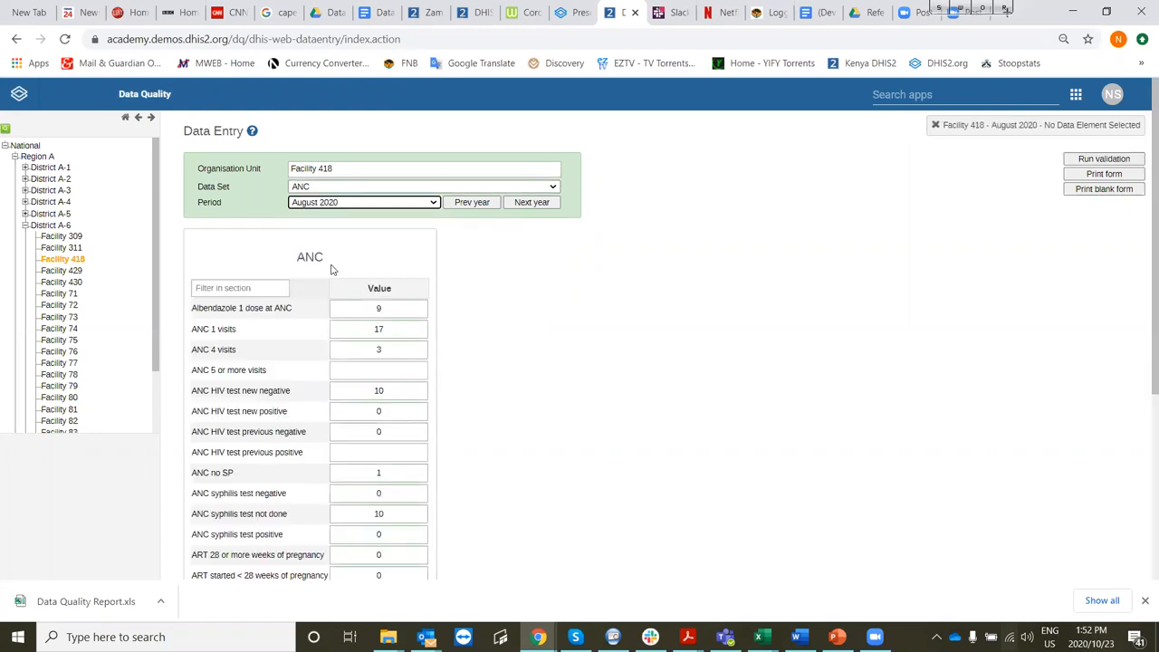
{"action": "scroll", "scroll_direction": "down", "scroll_amount": 3}
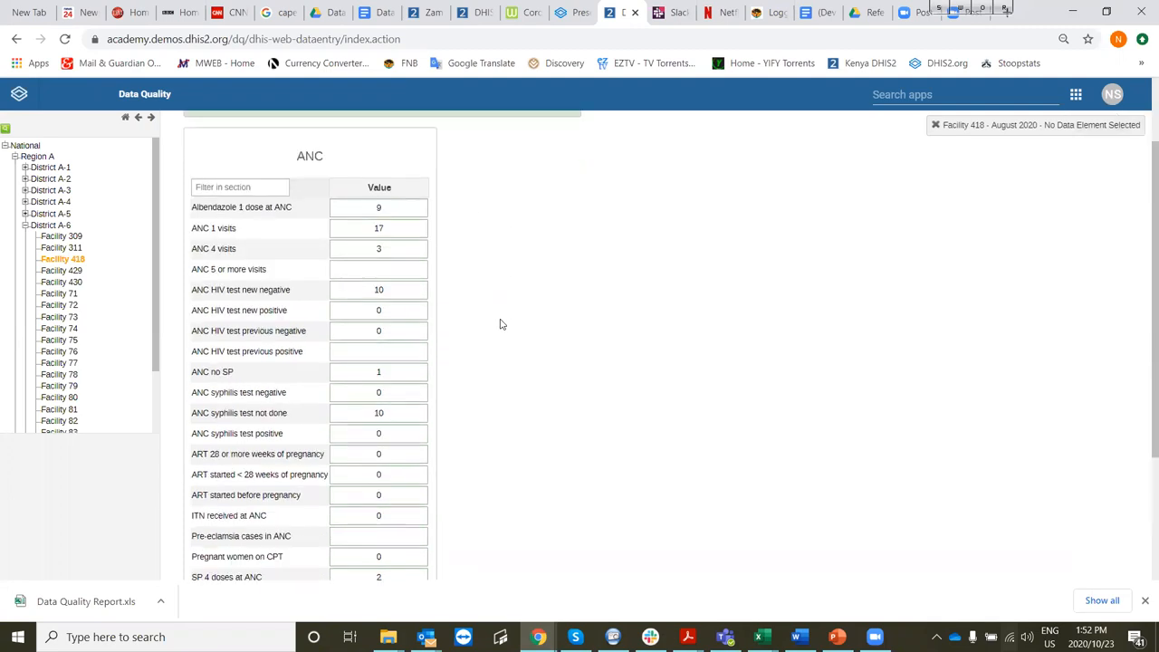
{"action": "scroll", "scroll_direction": "down", "scroll_amount": 3}
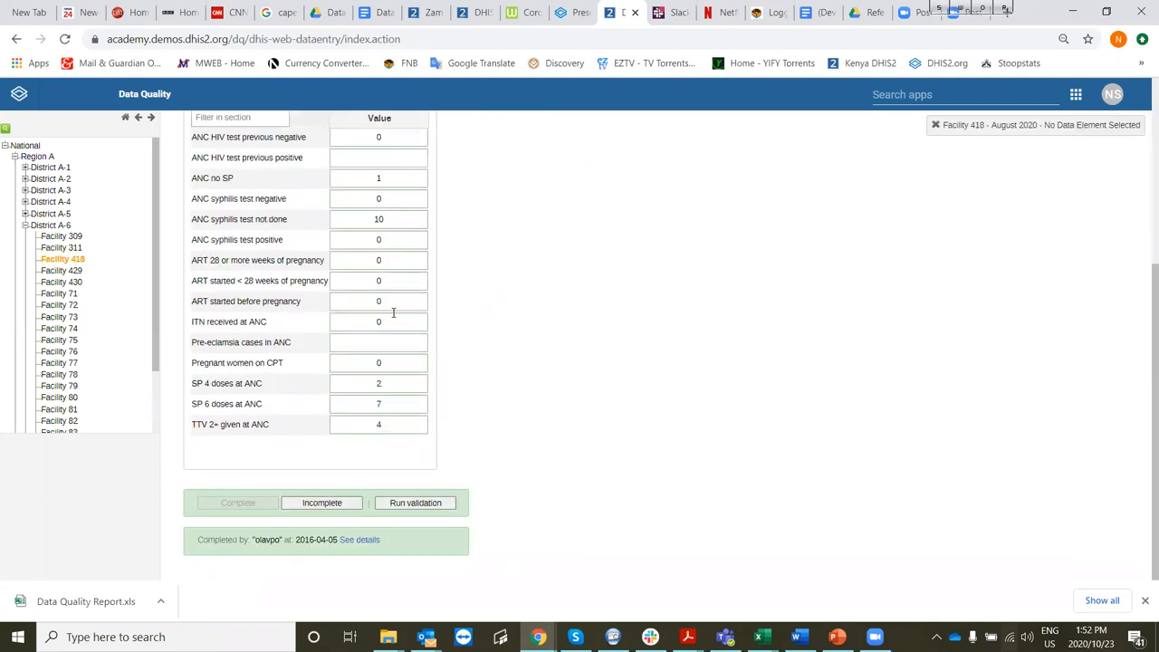
{"action": "scroll", "scroll_direction": "up", "scroll_amount": 3}
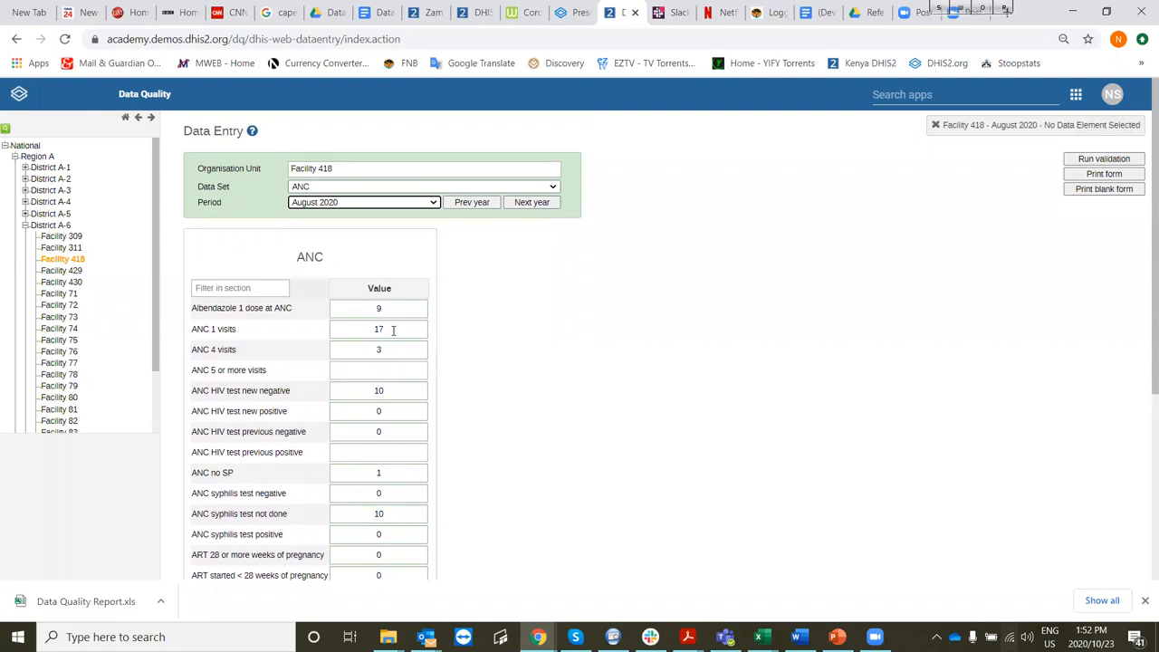
{"action": "left_click", "coordinate": [378, 329]}
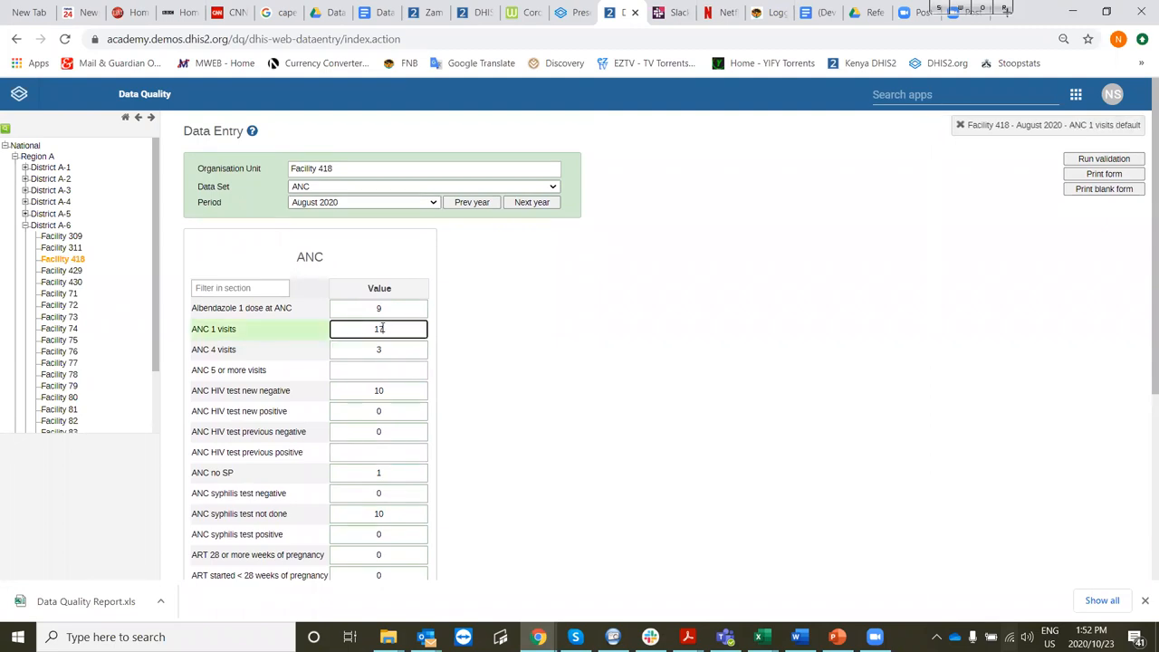
{"action": "double_click", "coordinate": [379, 330]}
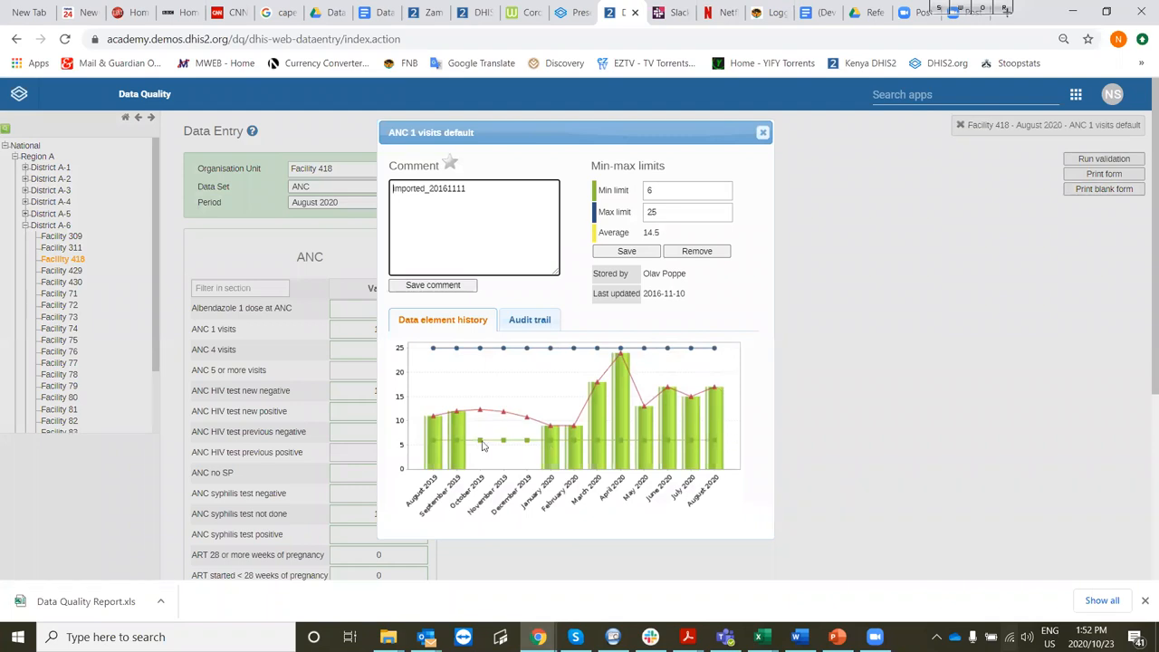
{"action": "mouse_move", "coordinate": [674, 369]}
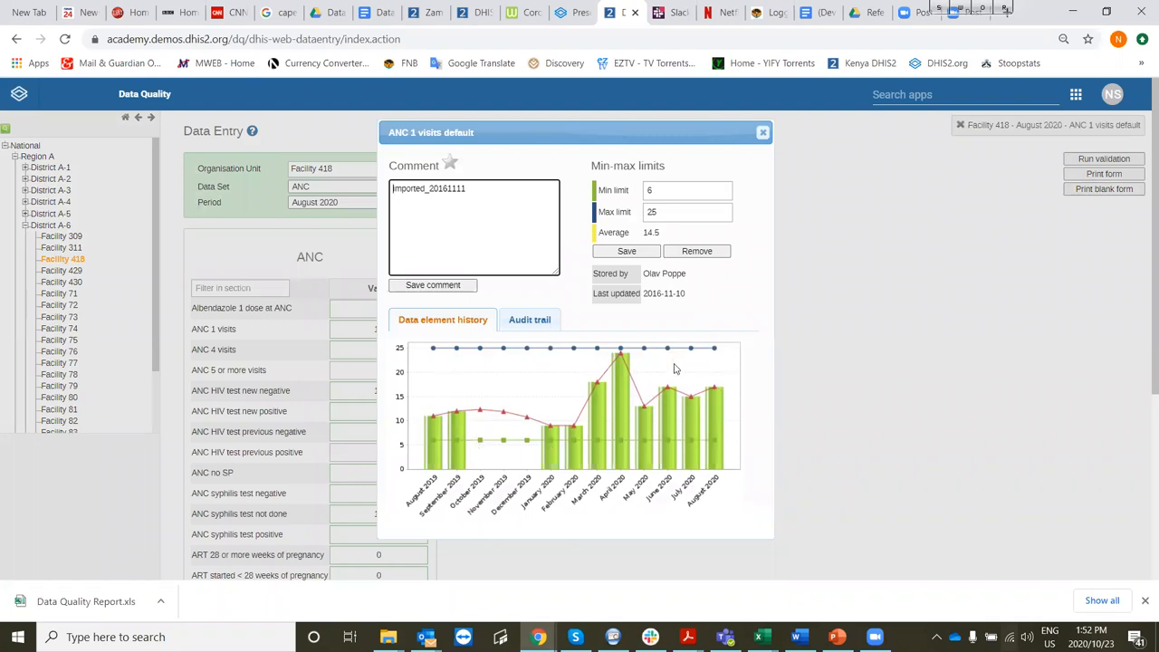
{"action": "mouse_move", "coordinate": [655, 424]}
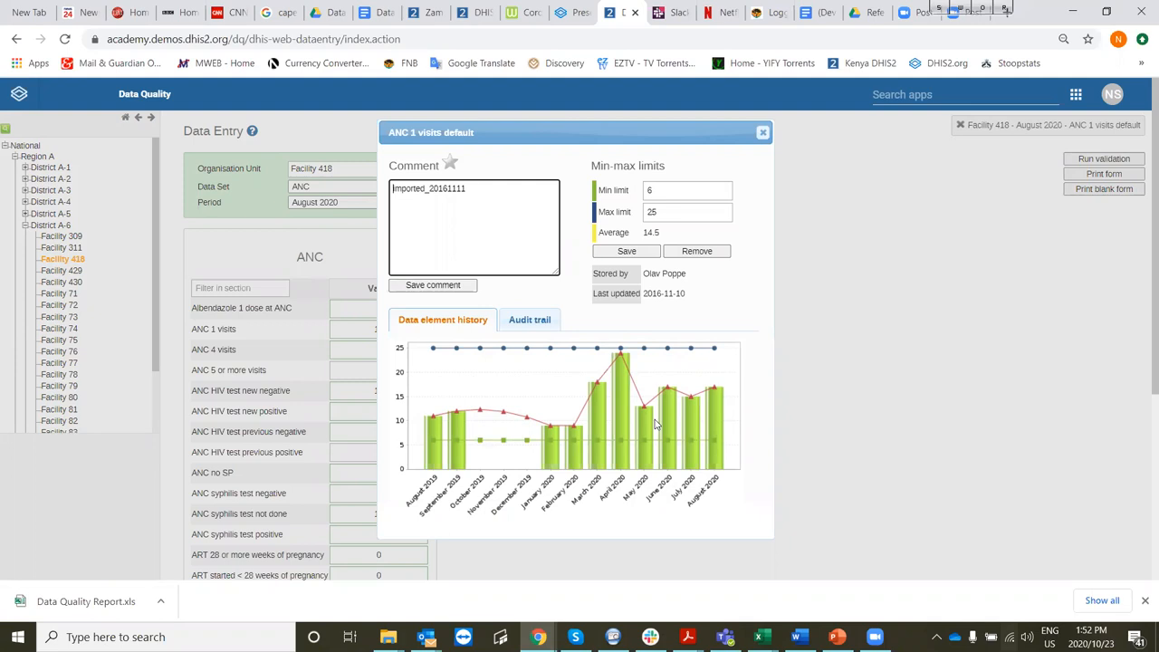
{"action": "mouse_move", "coordinate": [655, 366]}
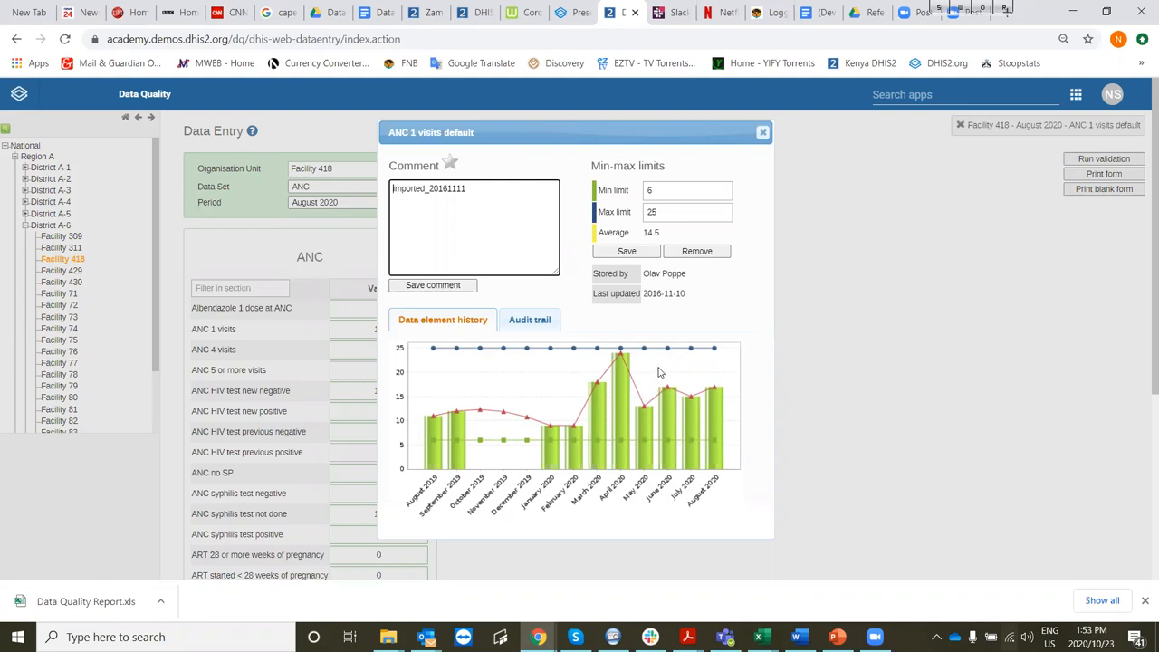
{"action": "mouse_move", "coordinate": [626, 442]}
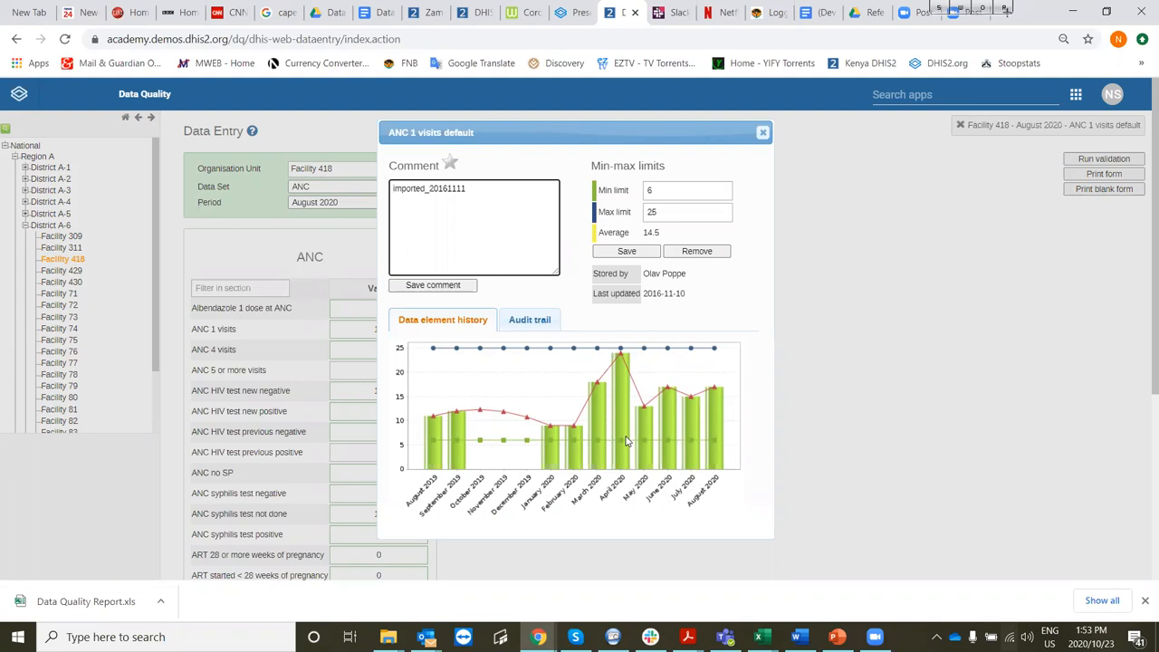
{"action": "mouse_move", "coordinate": [648, 442]}
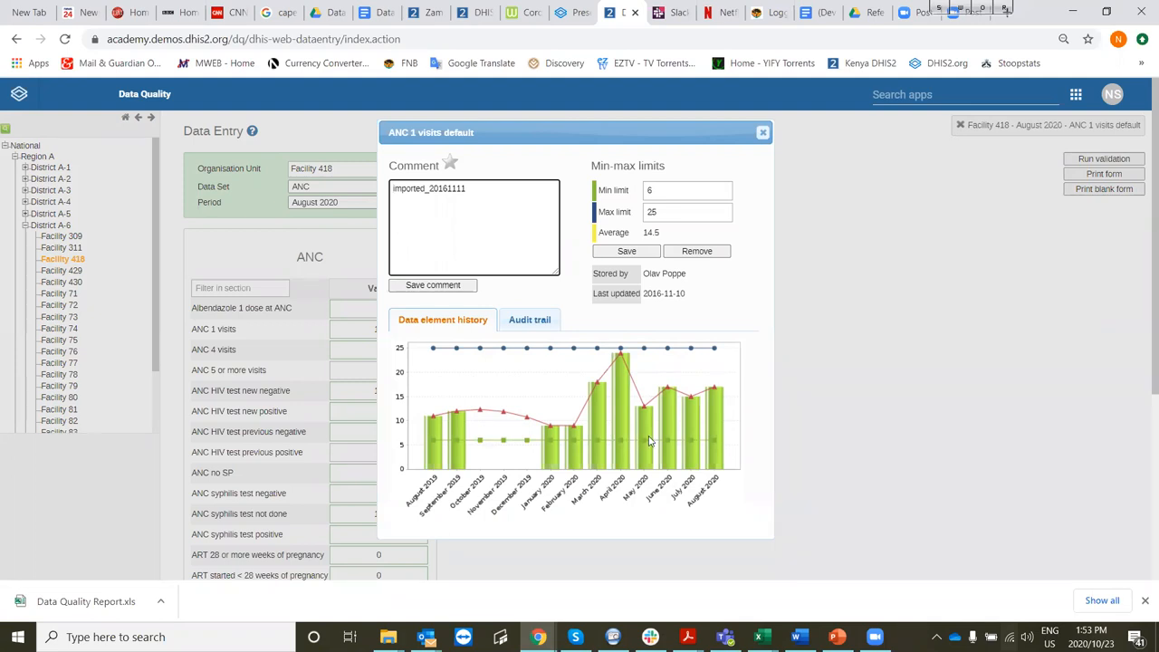
{"action": "mouse_move", "coordinate": [650, 349]}
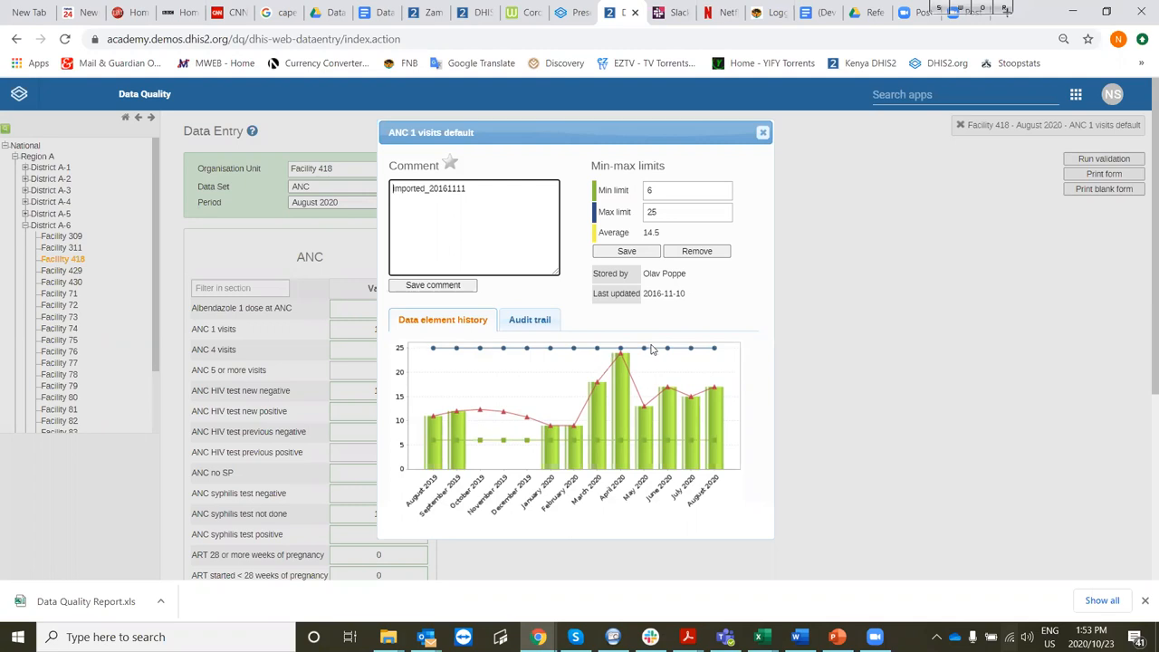
{"action": "mouse_move", "coordinate": [428, 441]}
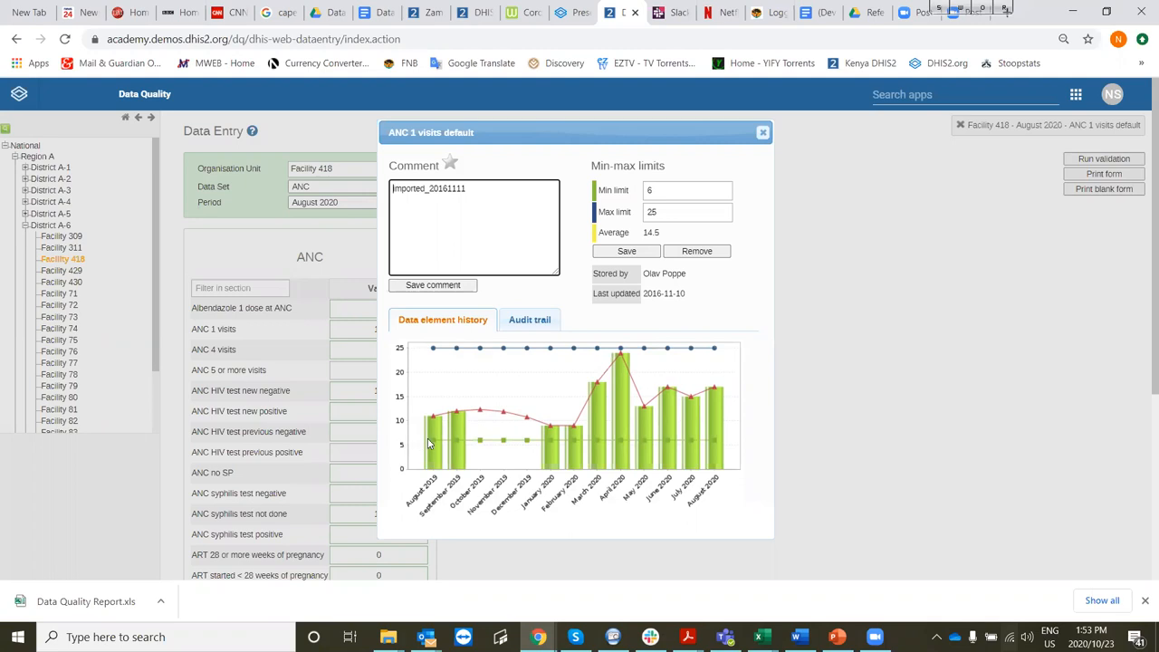
{"action": "mouse_move", "coordinate": [710, 446]}
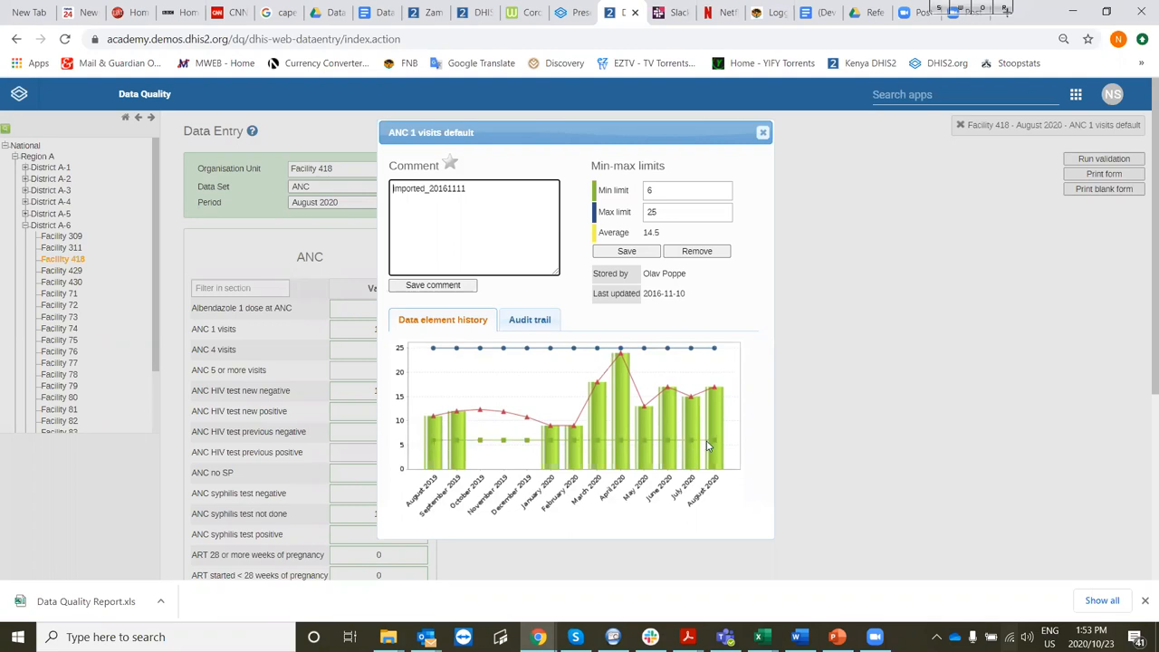
{"action": "mouse_move", "coordinate": [667, 395]}
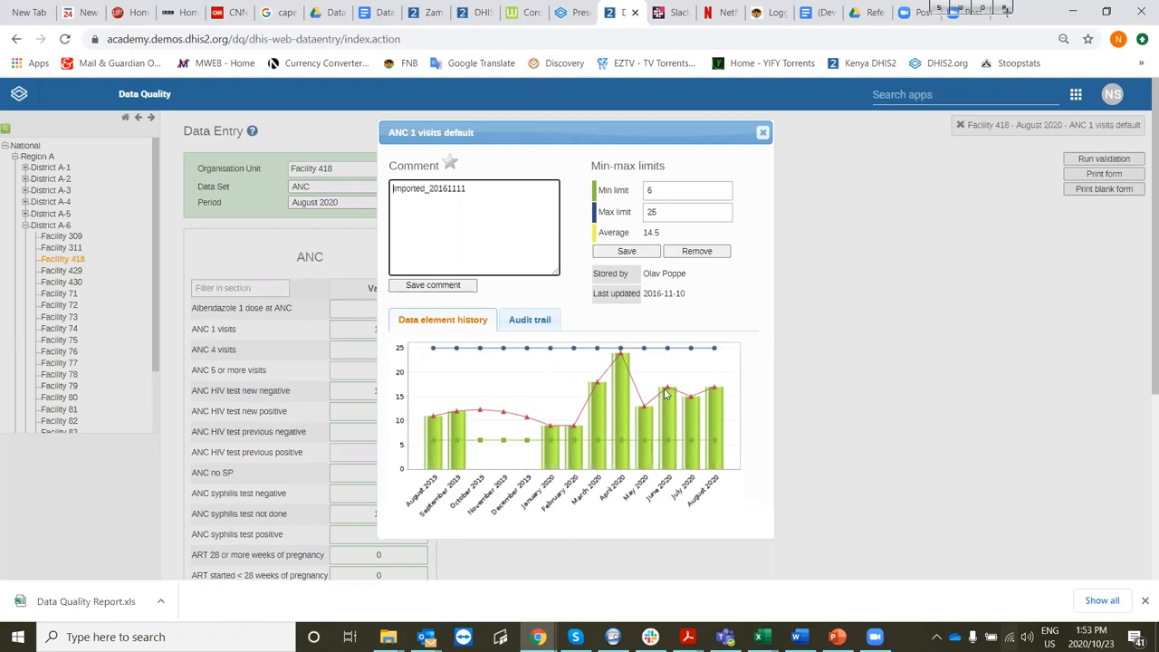
{"action": "mouse_move", "coordinate": [541, 382]}
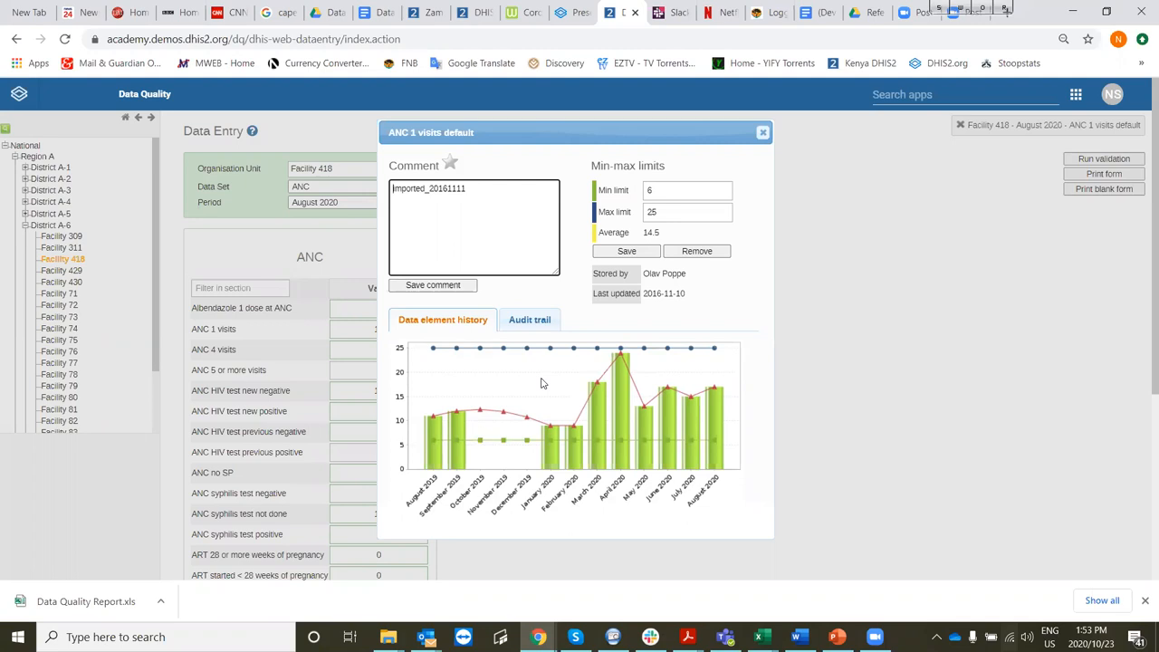
{"action": "mouse_move", "coordinate": [720, 178]}
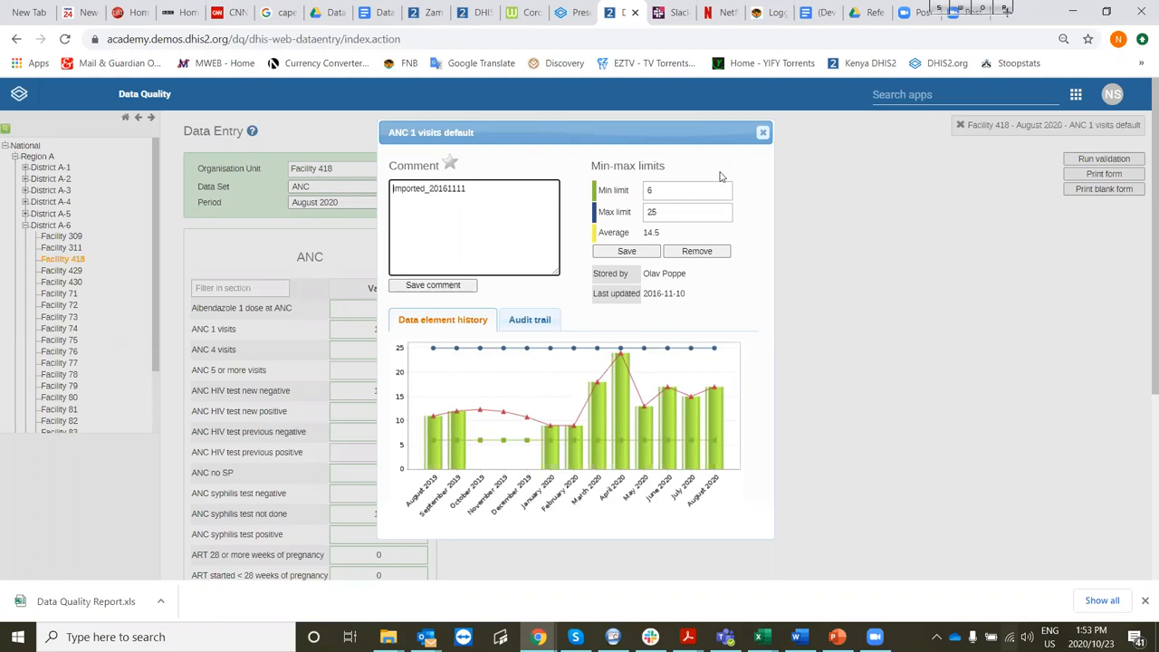
Dismiss the ANC 1 visits dialog and return to the August 2020 ANC form.
{"action": "left_click", "coordinate": [762, 132]}
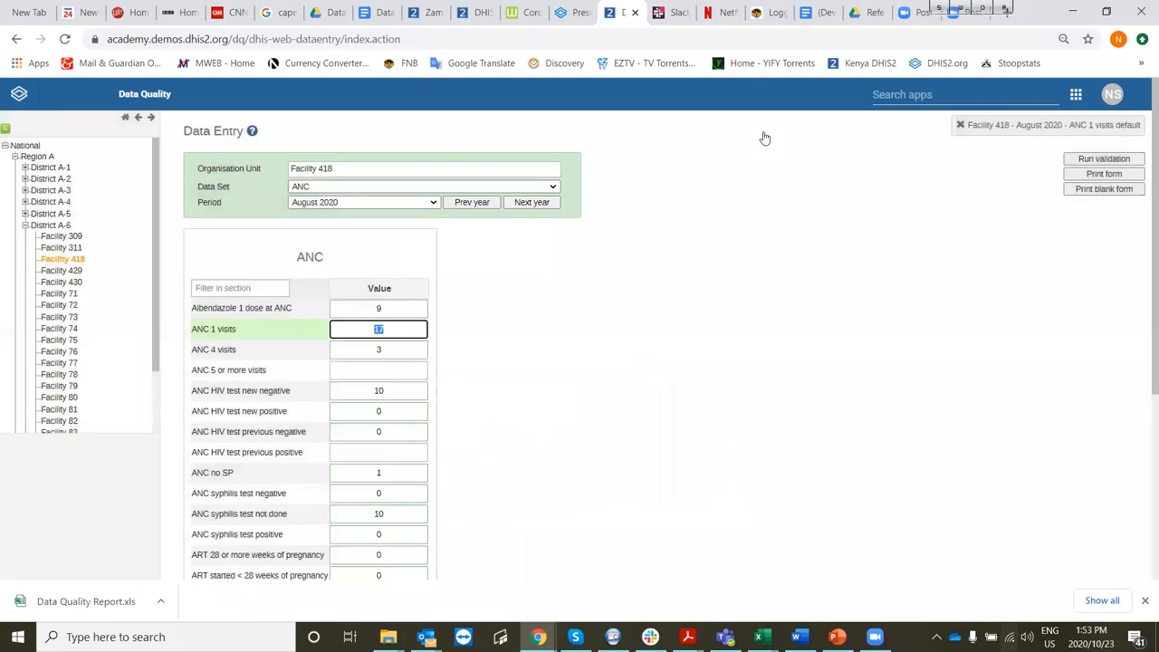
{"action": "mouse_move", "coordinate": [402, 402]}
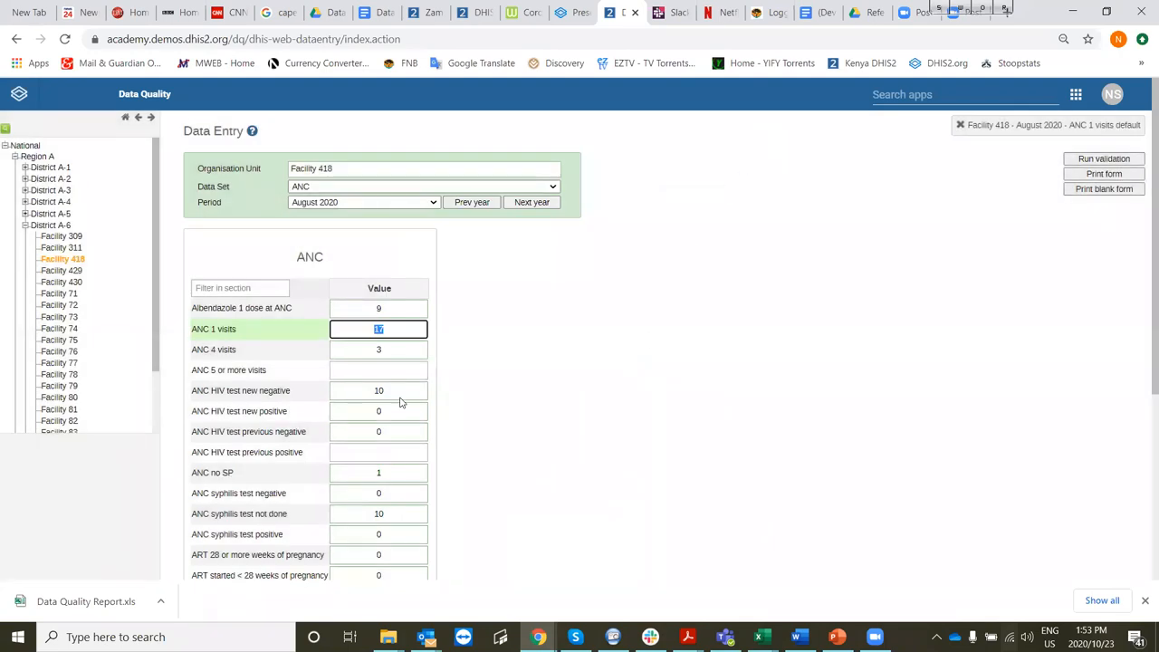
{"action": "scroll", "scroll_direction": "down", "scroll_amount": 3}
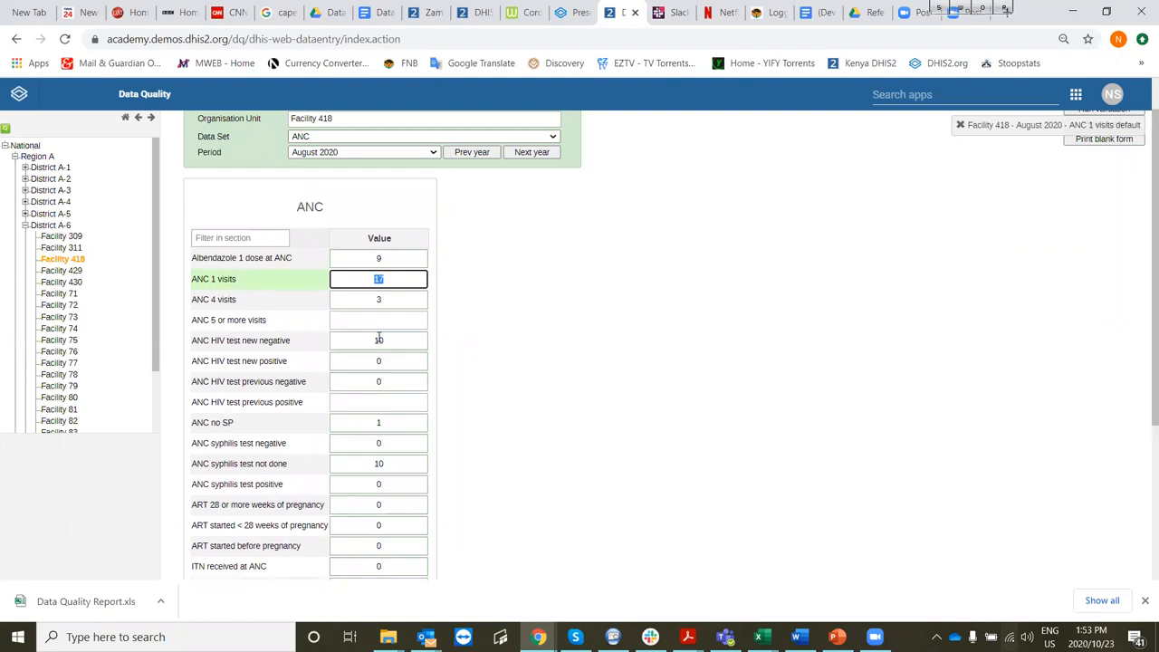
Show the data element history for ANC HIV test new negative, with limits 0–29 and its trend chart.
{"action": "double_click", "coordinate": [379, 340]}
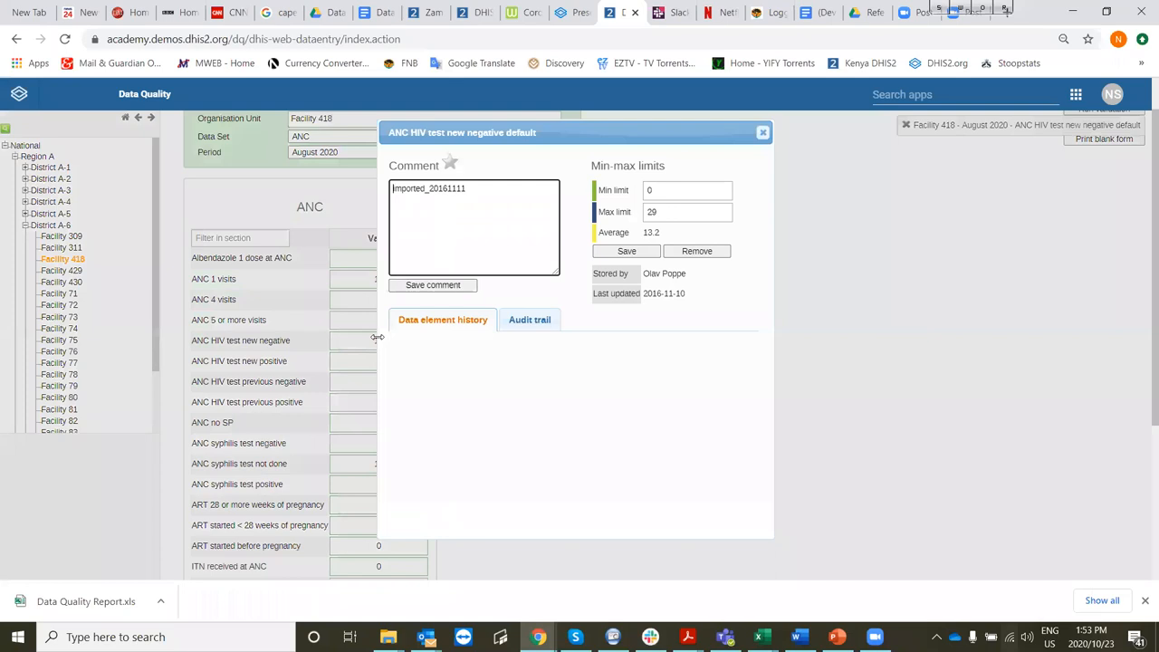
{"action": "left_click", "coordinate": [442, 319]}
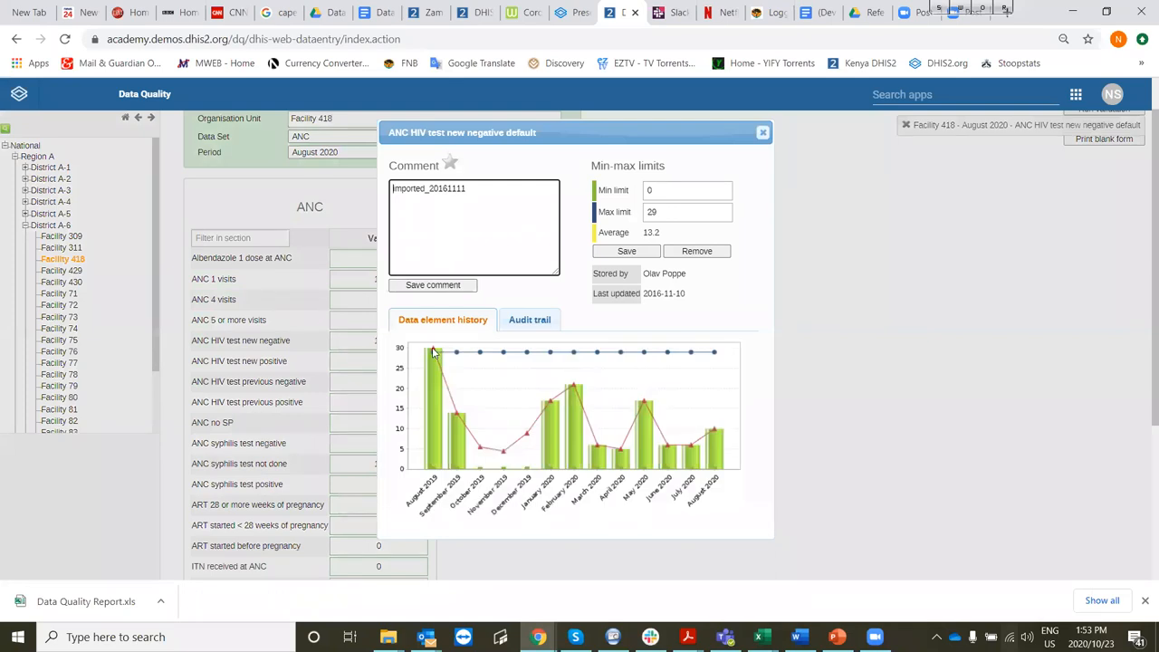
{"action": "mouse_move", "coordinate": [507, 504]}
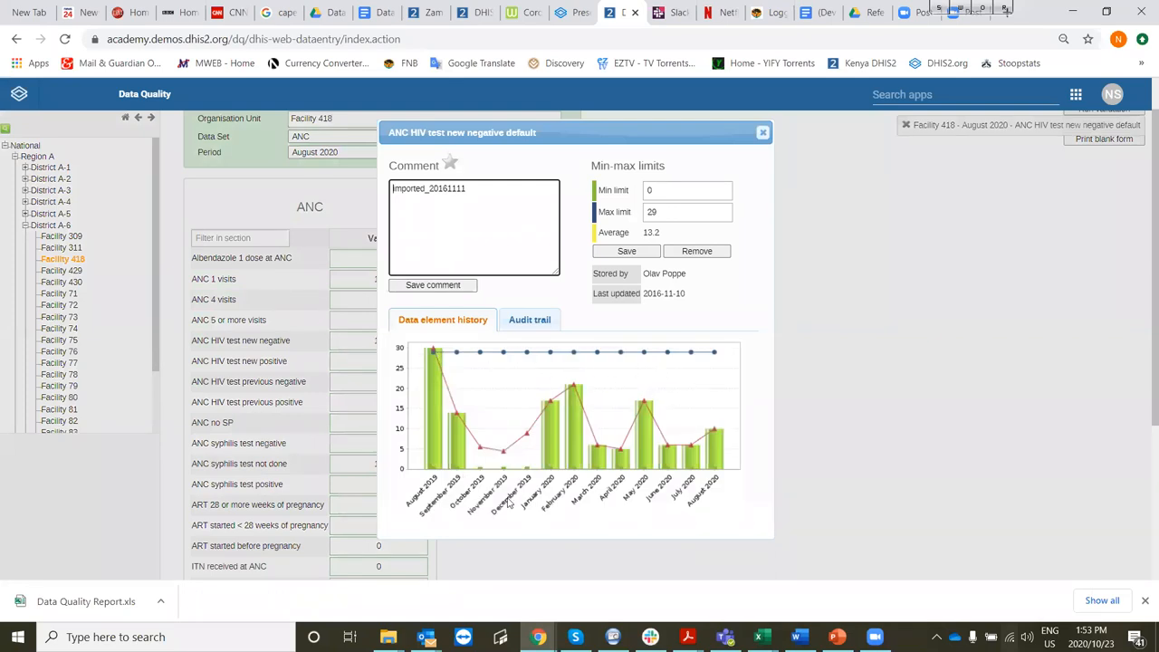
{"action": "mouse_move", "coordinate": [711, 366]}
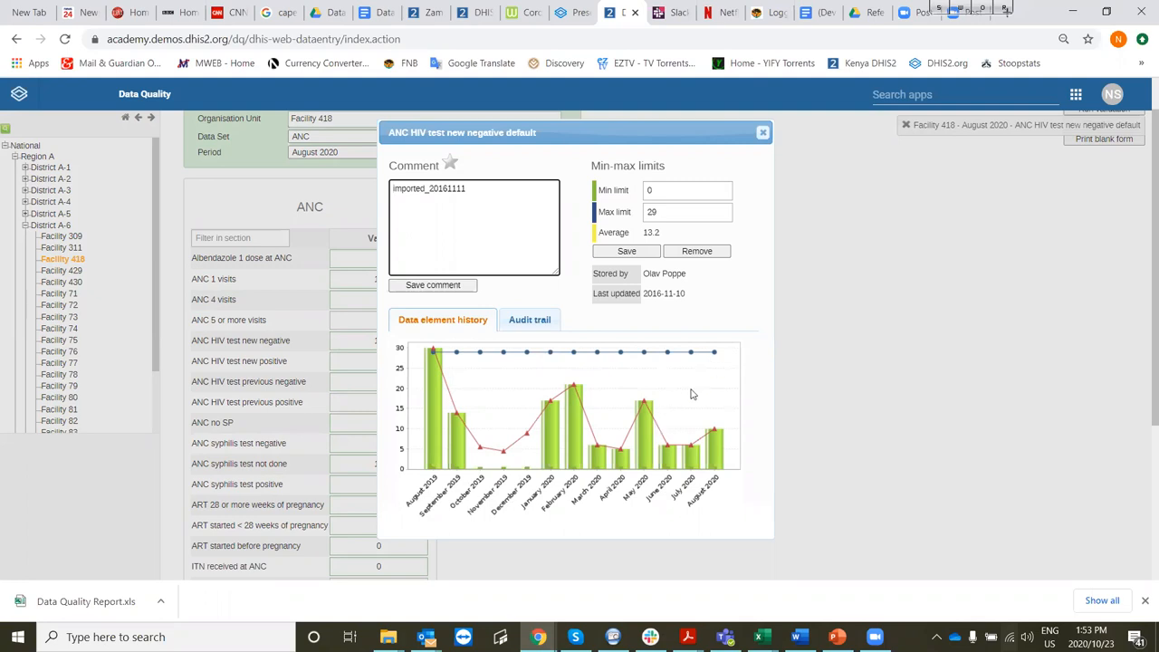
{"action": "mouse_move", "coordinate": [710, 368]}
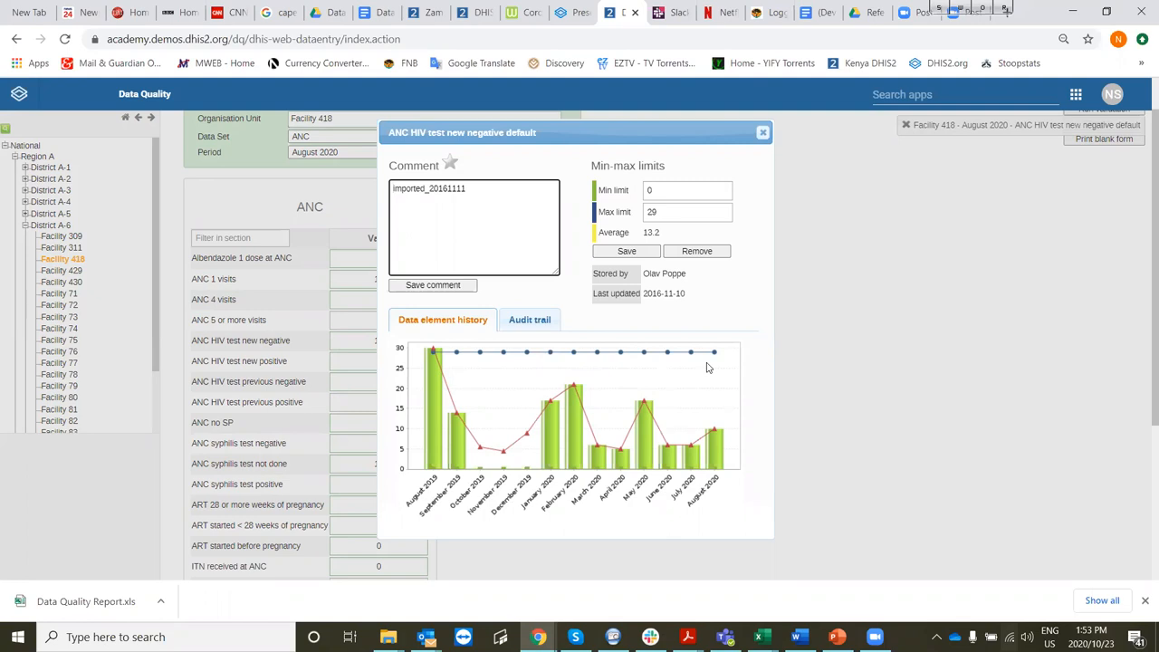
{"action": "mouse_move", "coordinate": [518, 380]}
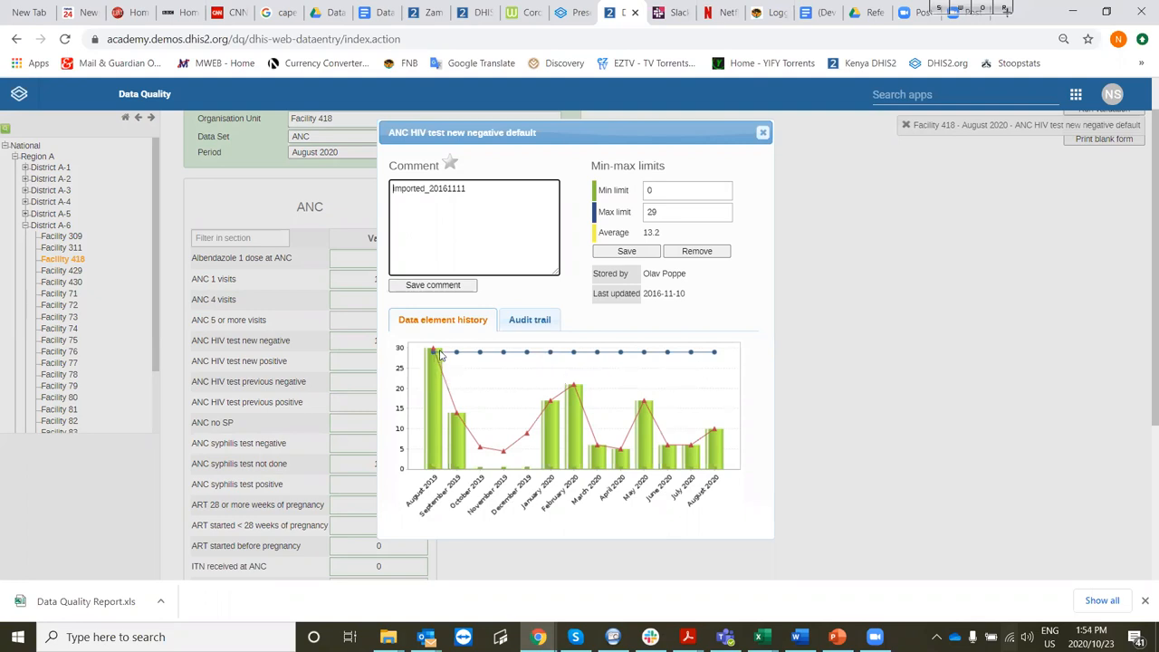
{"action": "mouse_move", "coordinate": [420, 382]}
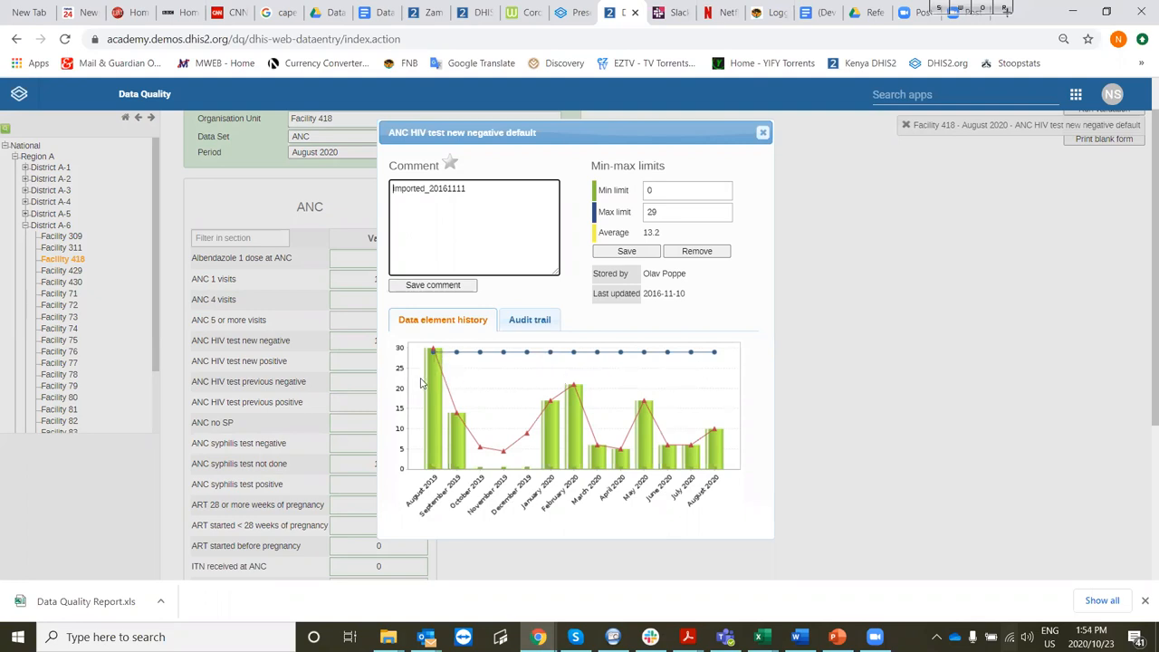
{"action": "mouse_move", "coordinate": [425, 384]}
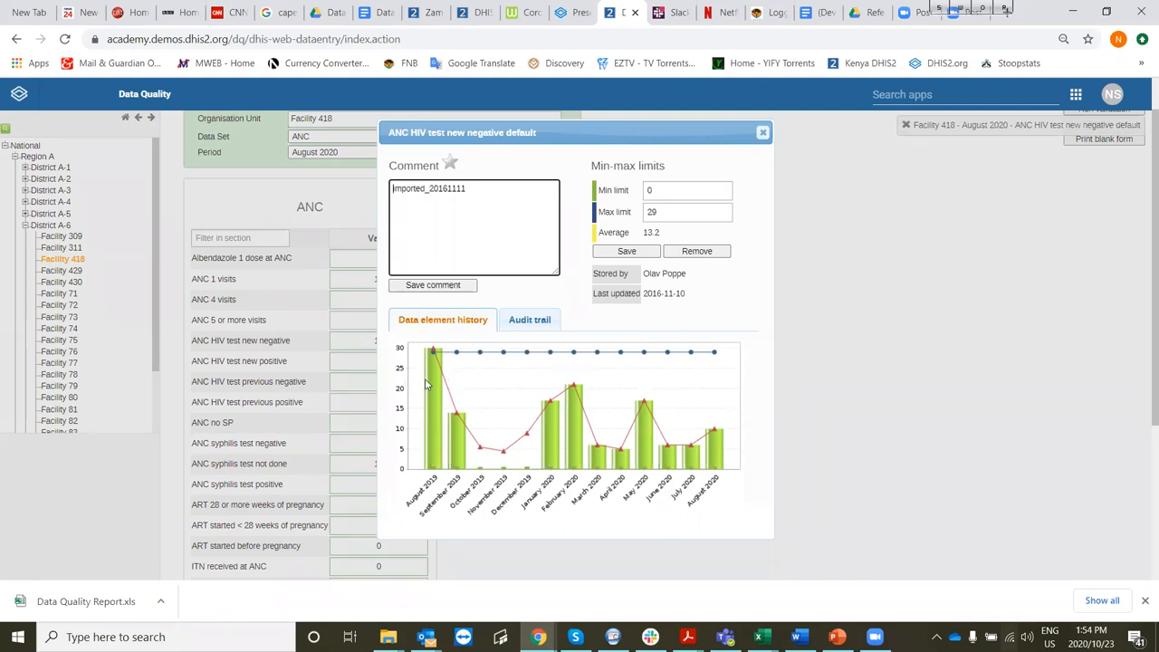
{"action": "mouse_move", "coordinate": [402, 384]}
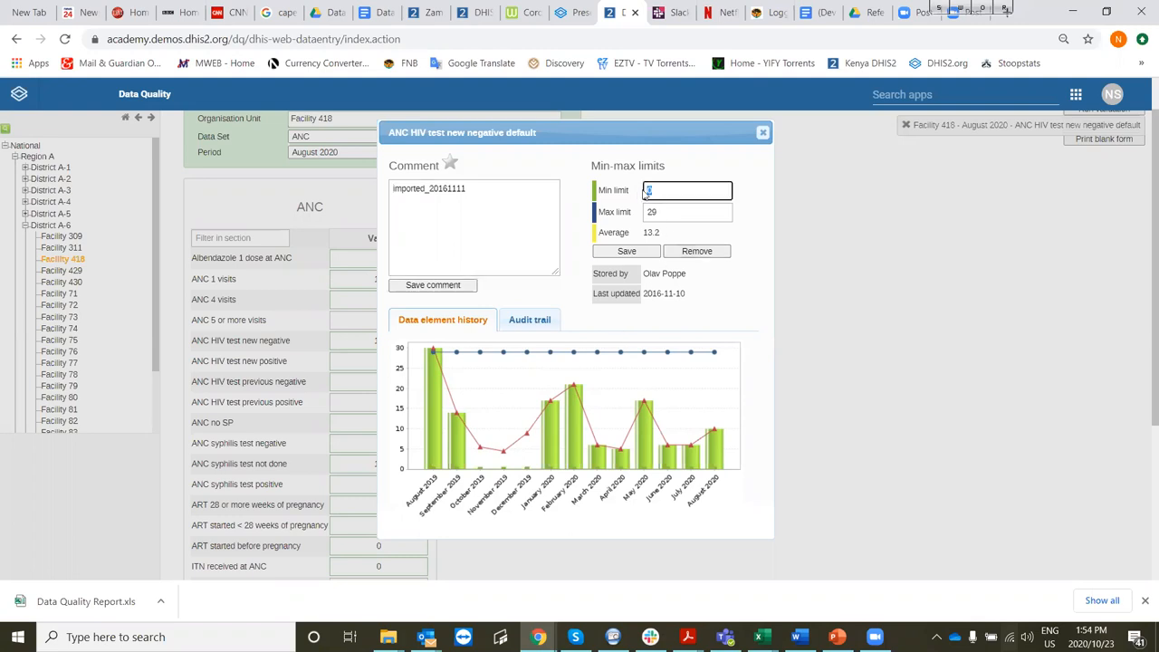
Begin editing the min limit for ANC HIV test new negative.
{"action": "left_click", "coordinate": [686, 212]}
{"action": "type", "text": "20"}
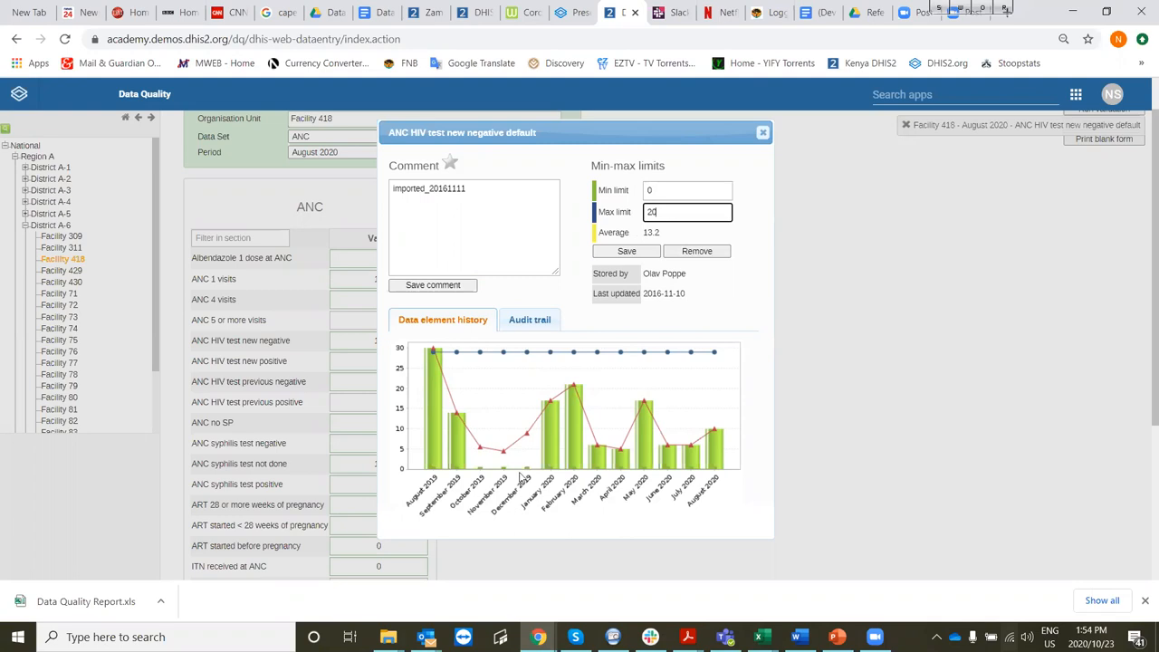
{"action": "mouse_move", "coordinate": [615, 470]}
{"action": "type", "text": "5"}
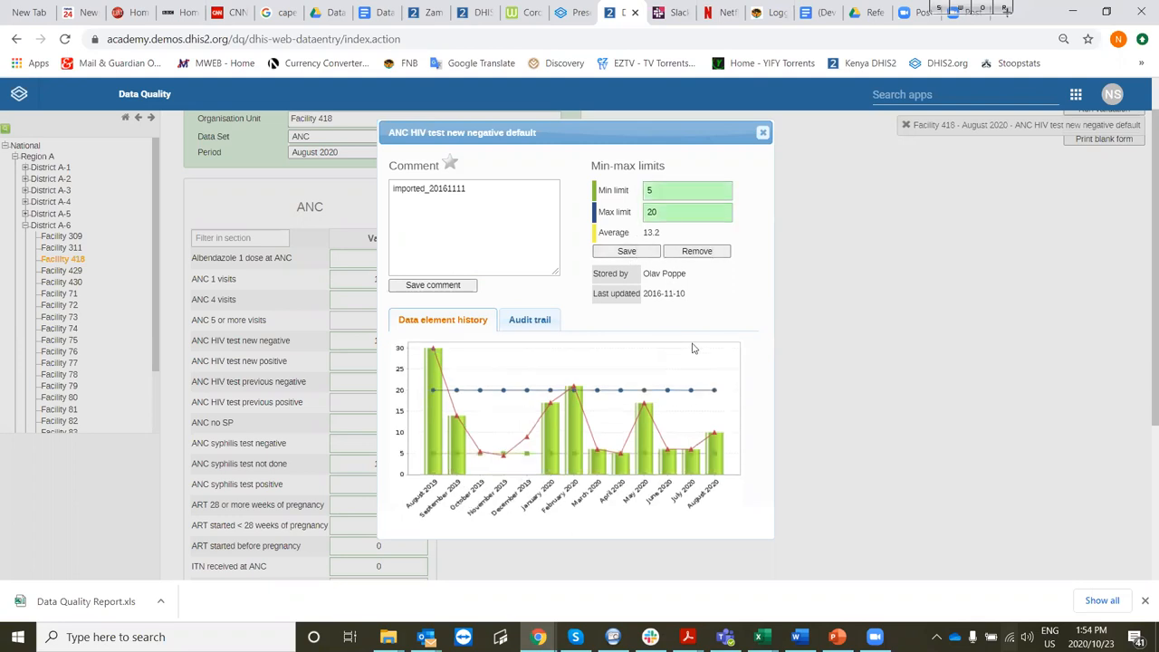
{"action": "mouse_move", "coordinate": [598, 366]}
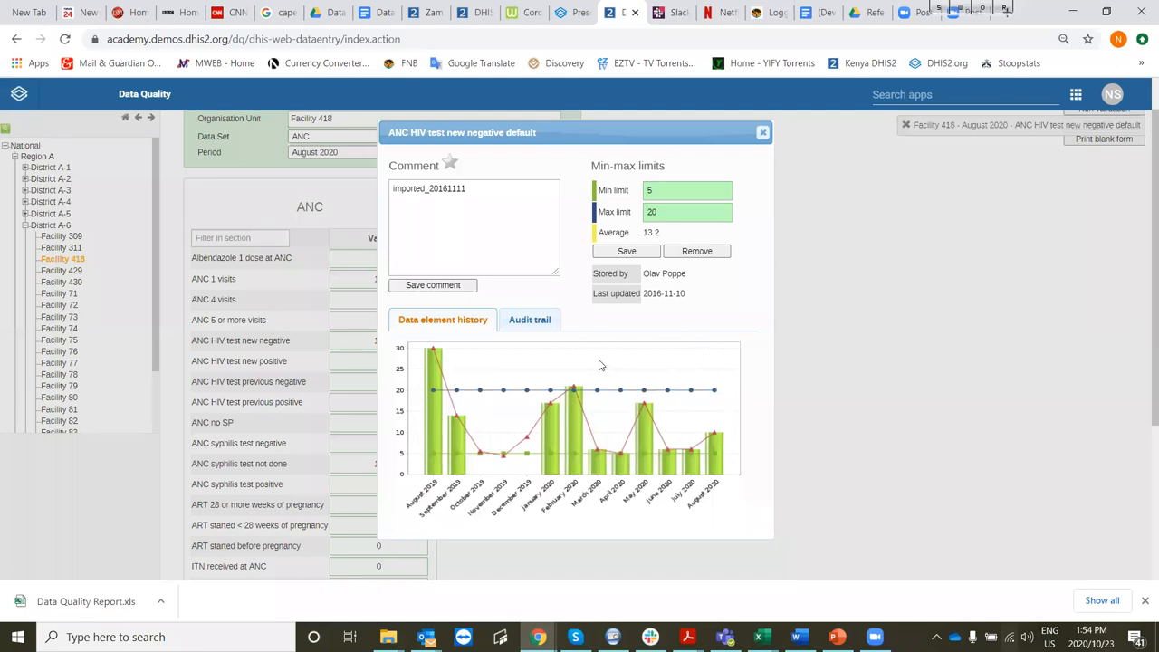
{"action": "mouse_move", "coordinate": [706, 471]}
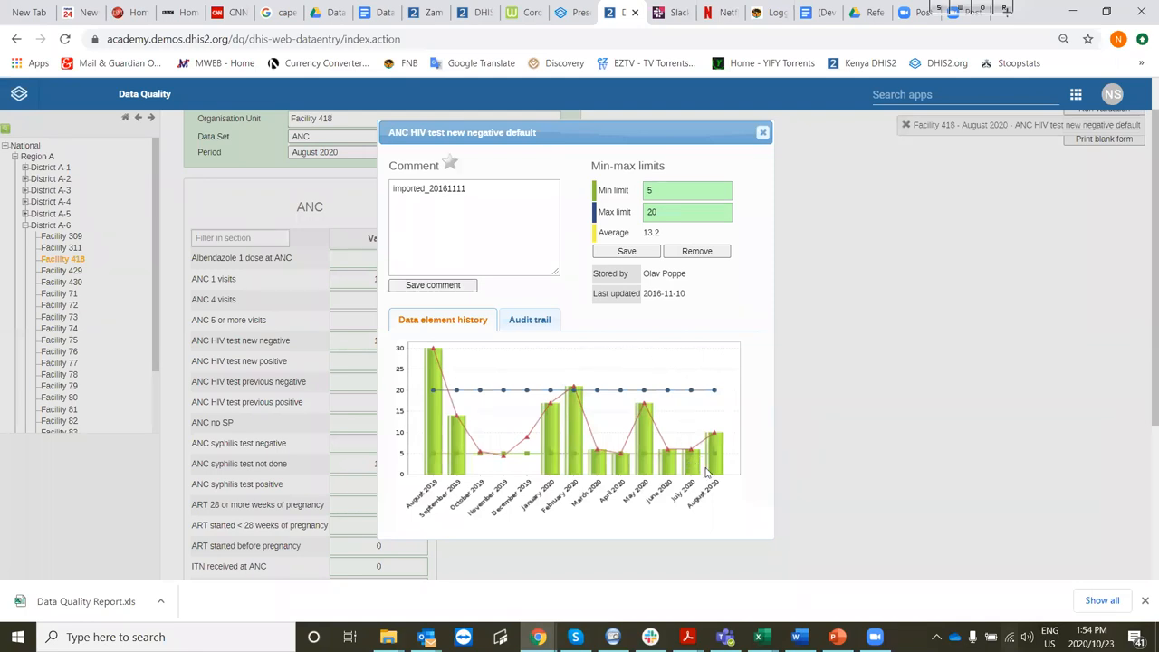
{"action": "mouse_move", "coordinate": [624, 467]}
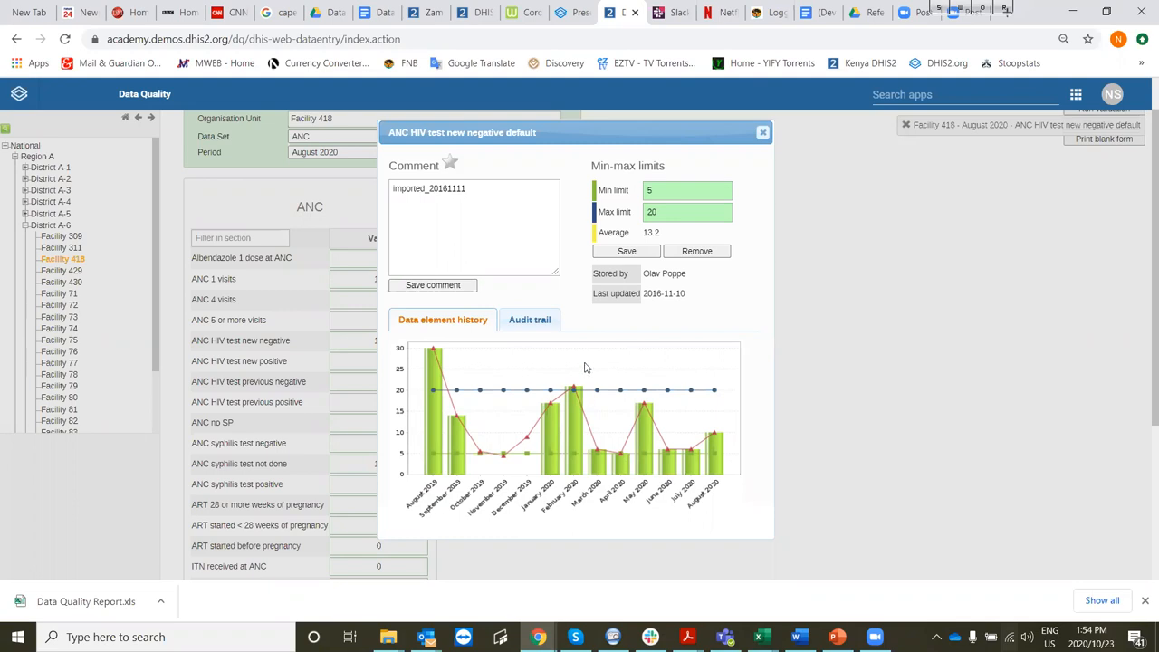
{"action": "mouse_move", "coordinate": [630, 392]}
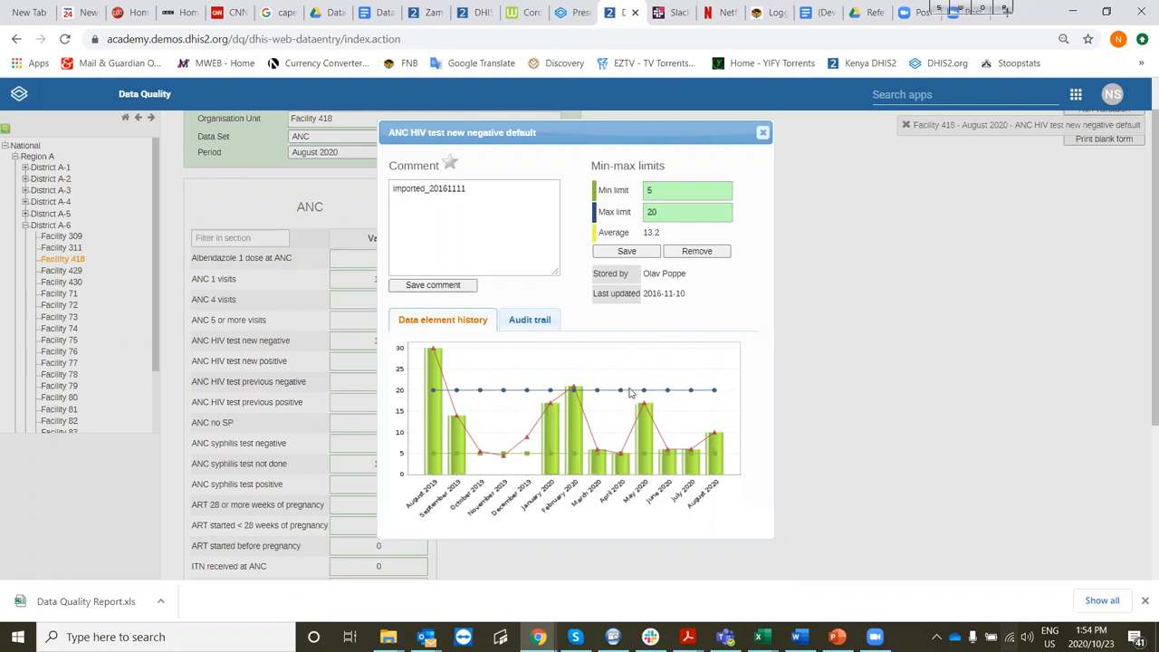
{"action": "mouse_move", "coordinate": [604, 398]}
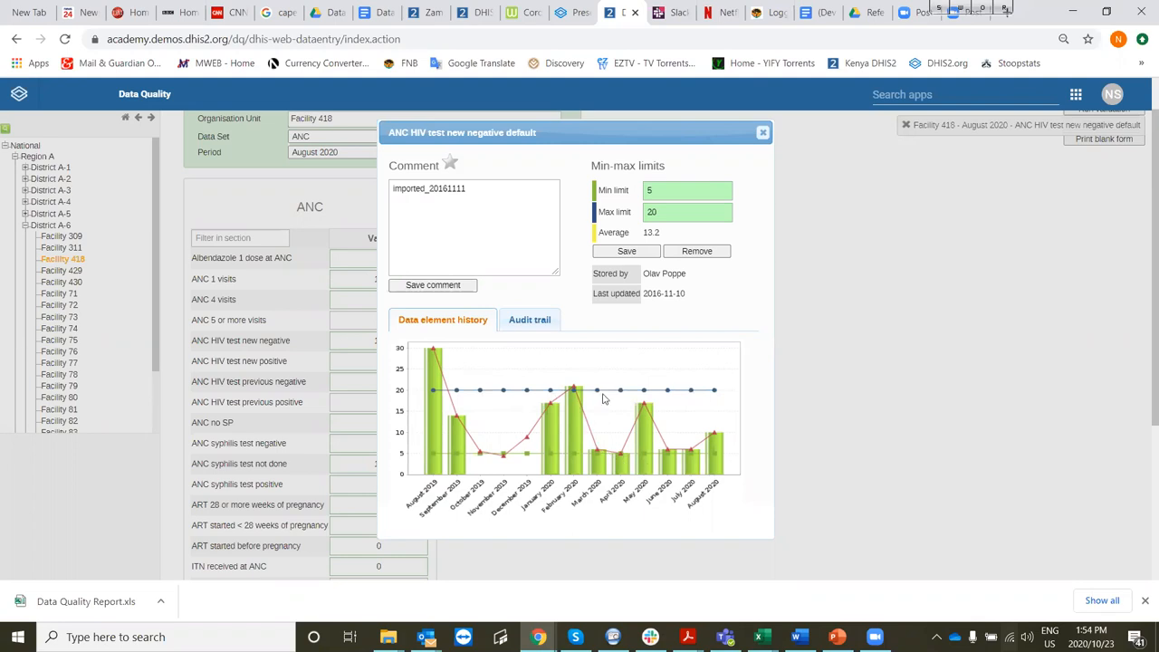
{"action": "mouse_move", "coordinate": [489, 389]}
{"action": "type", "text": "22"}
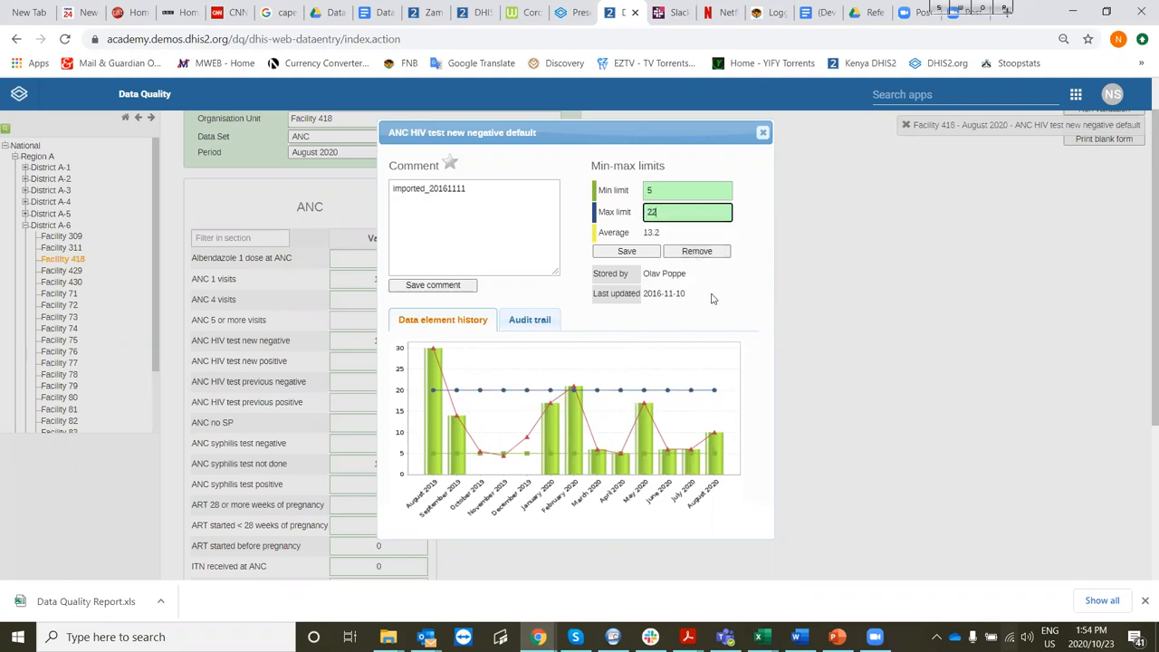
{"action": "mouse_move", "coordinate": [697, 413]}
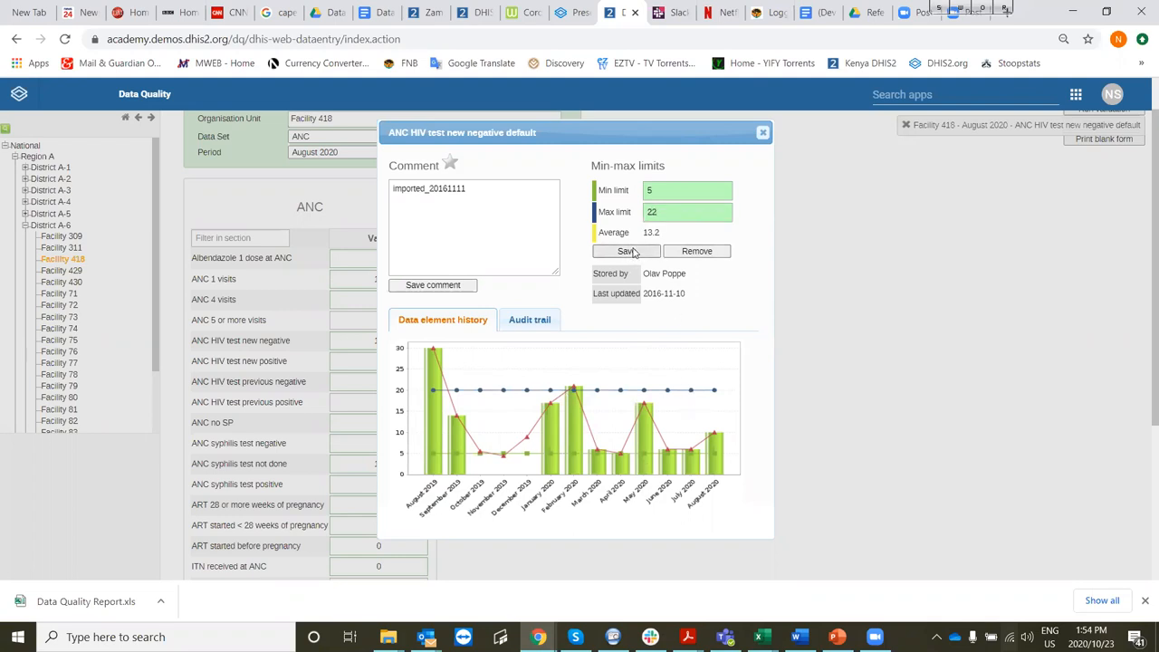
{"action": "mouse_move", "coordinate": [604, 405]}
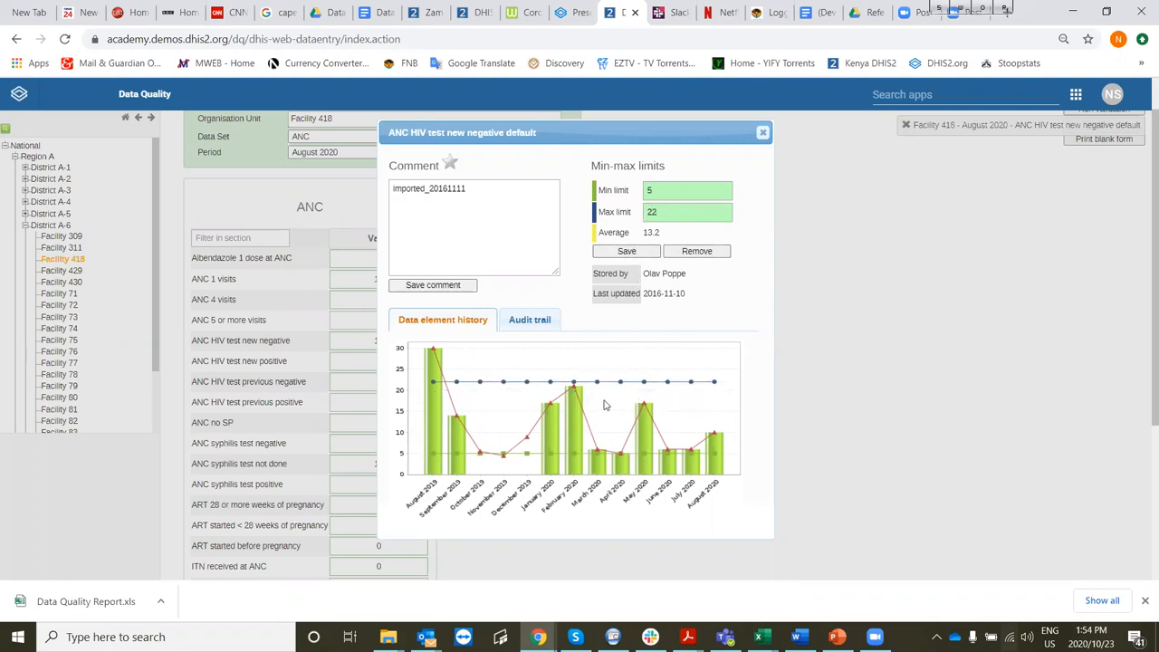
{"action": "mouse_move", "coordinate": [704, 409]}
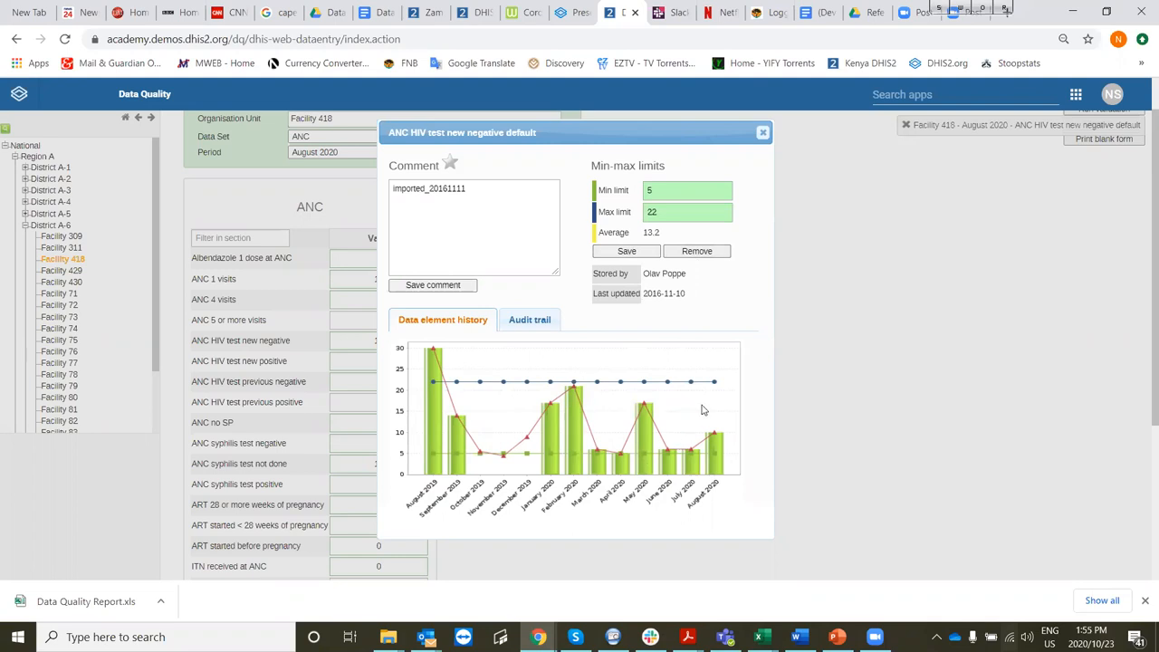
{"action": "mouse_move", "coordinate": [481, 413]}
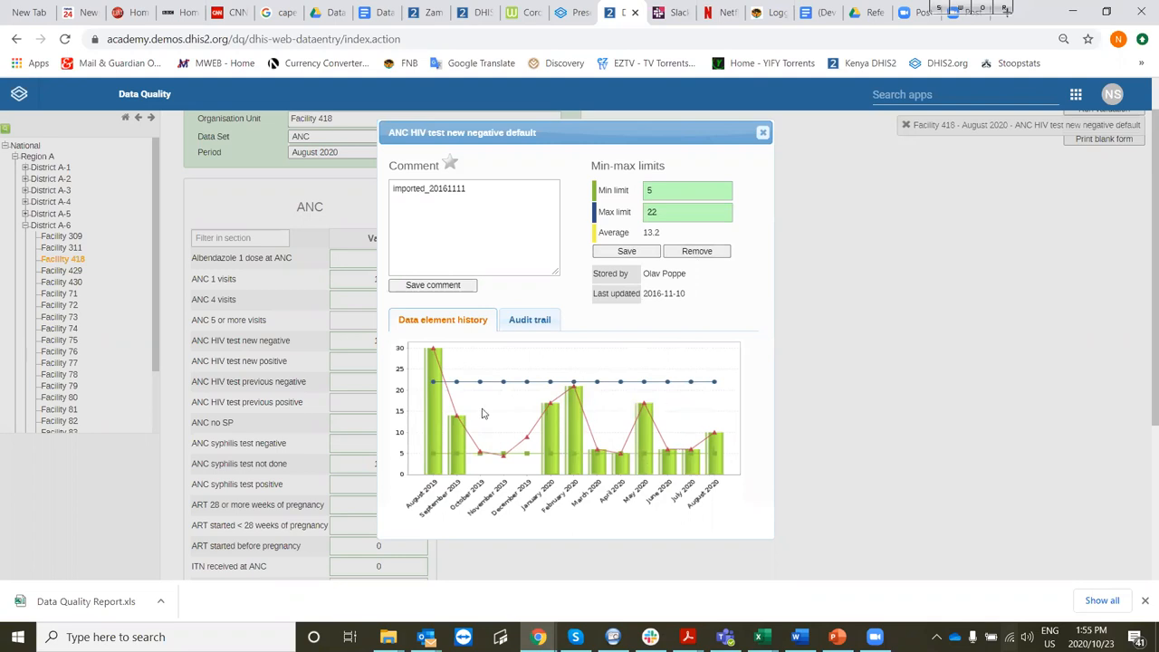
{"action": "mouse_move", "coordinate": [552, 462]}
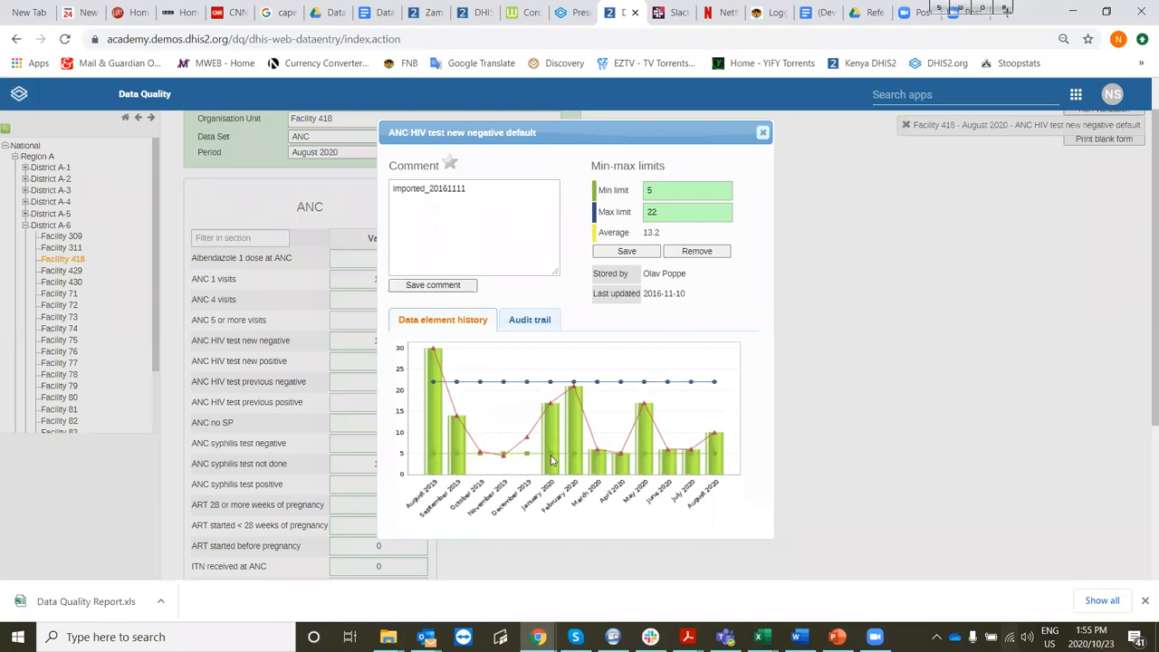
{"action": "mouse_move", "coordinate": [661, 379]}
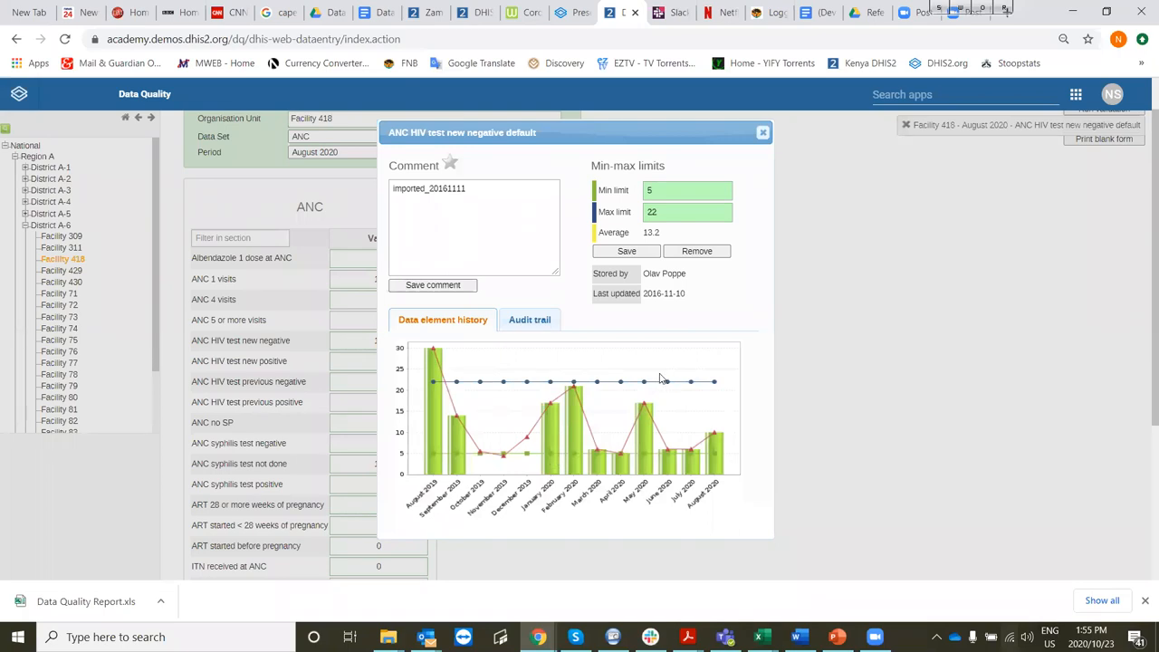
{"action": "mouse_move", "coordinate": [697, 419]}
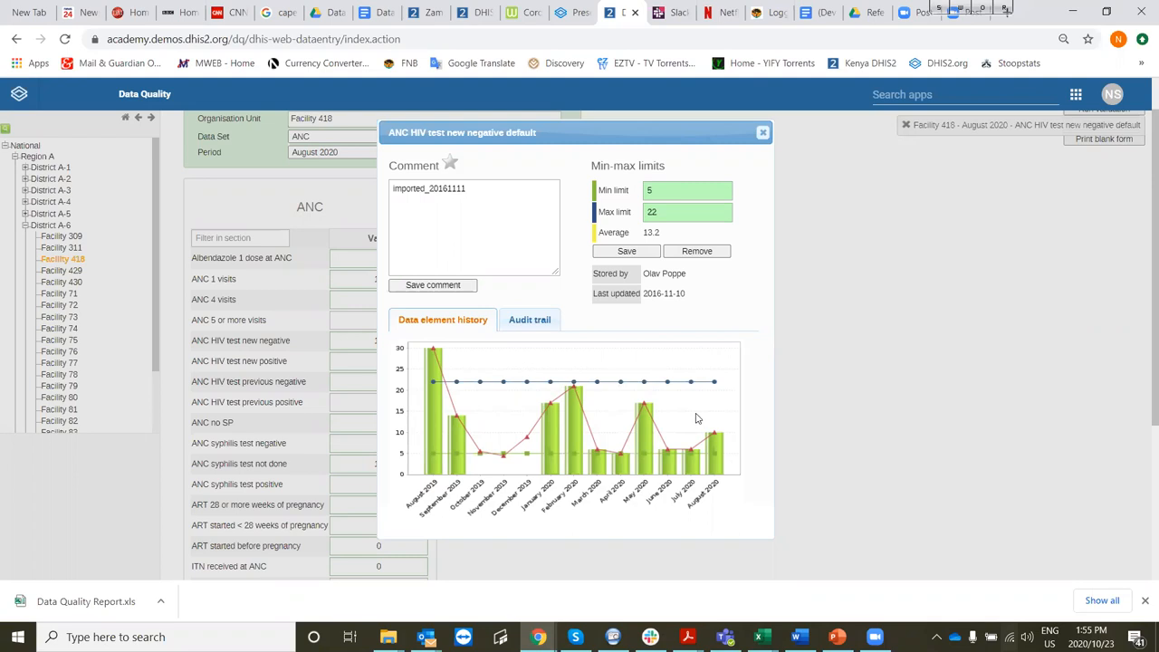
{"action": "mouse_move", "coordinate": [684, 435]}
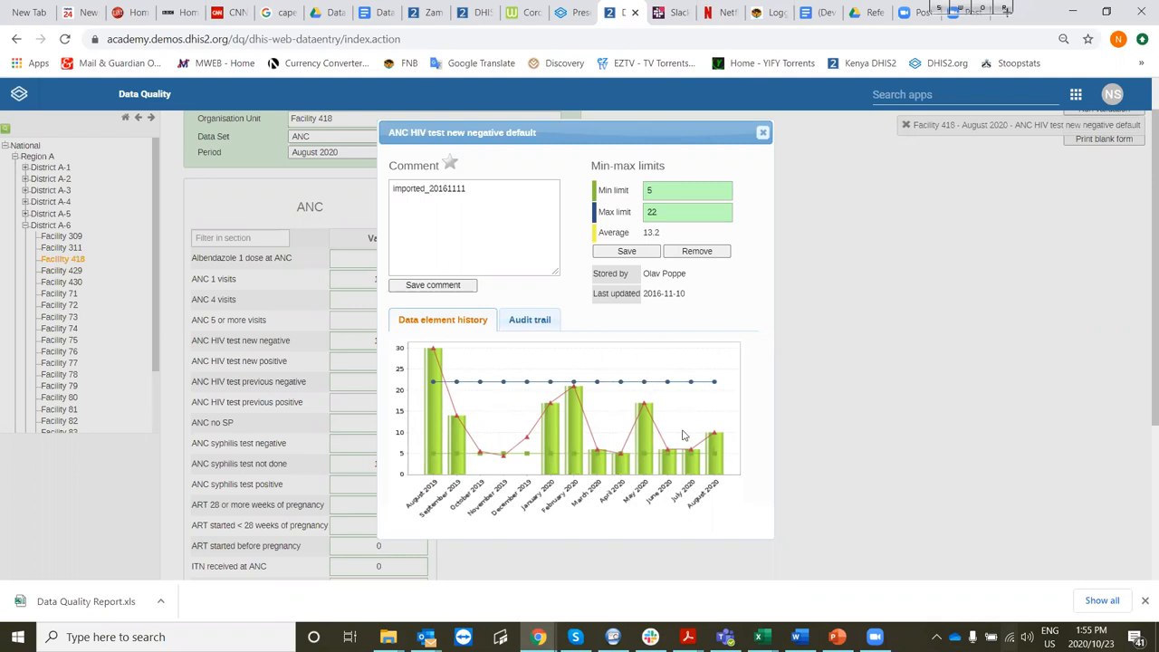
{"action": "mouse_move", "coordinate": [649, 413]}
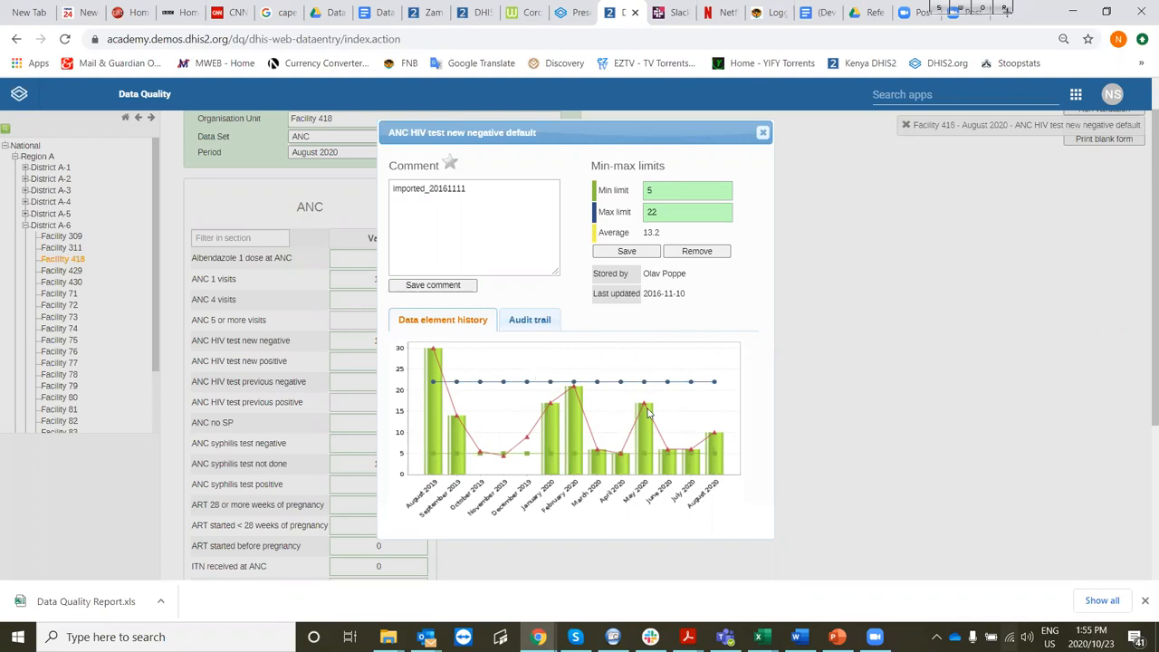
{"action": "mouse_move", "coordinate": [643, 412]}
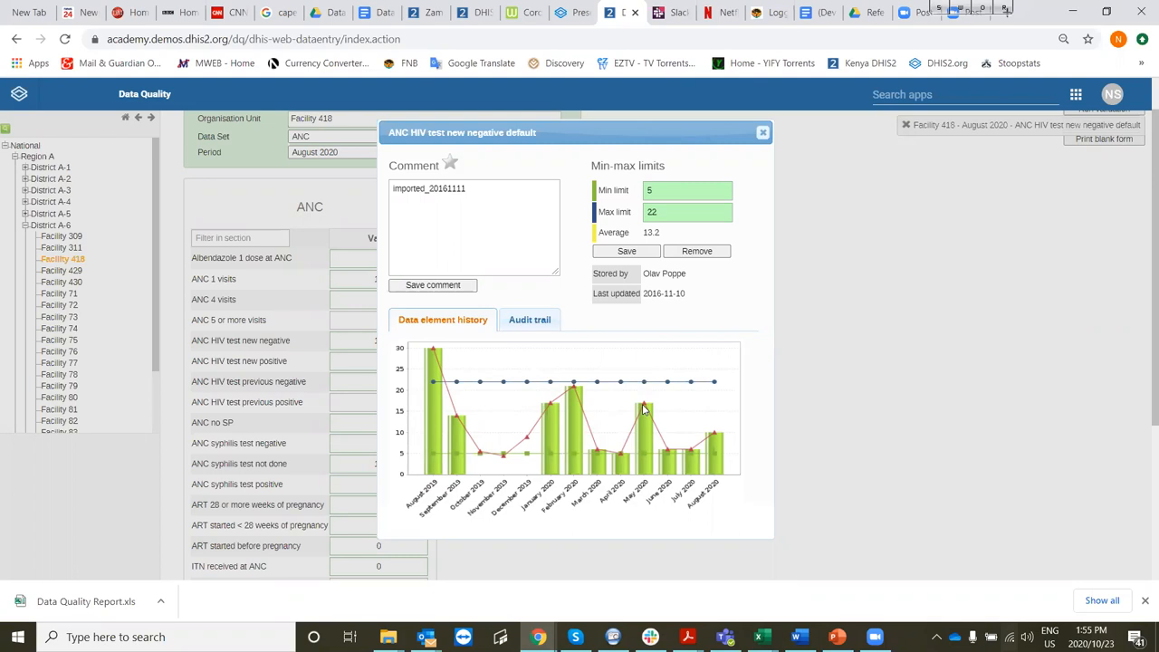
{"action": "mouse_move", "coordinate": [435, 354]}
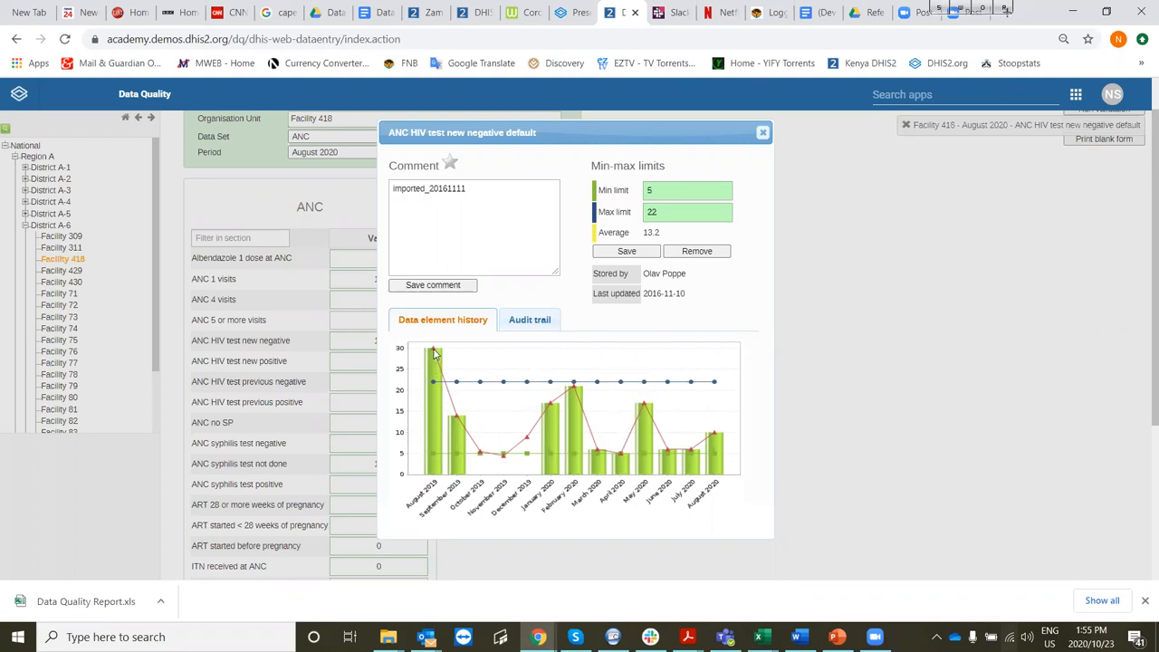
{"action": "mouse_move", "coordinate": [435, 489]}
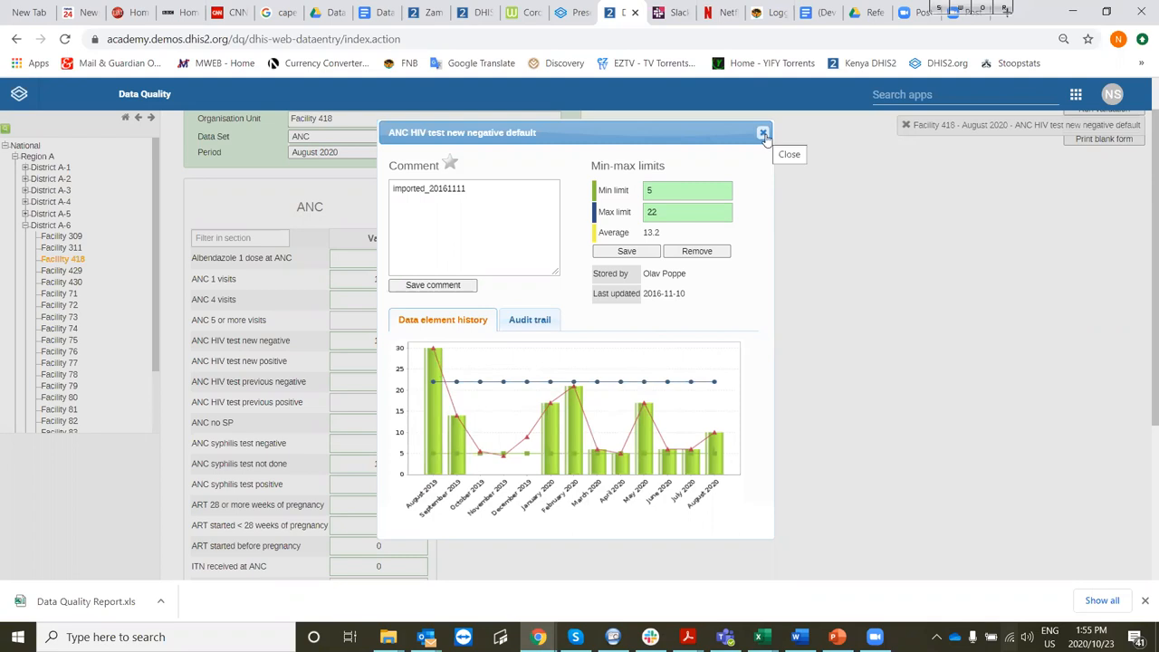
Leave the history dialog and select the flagged August 2019 new negative value of 30.
{"action": "left_click", "coordinate": [764, 134]}
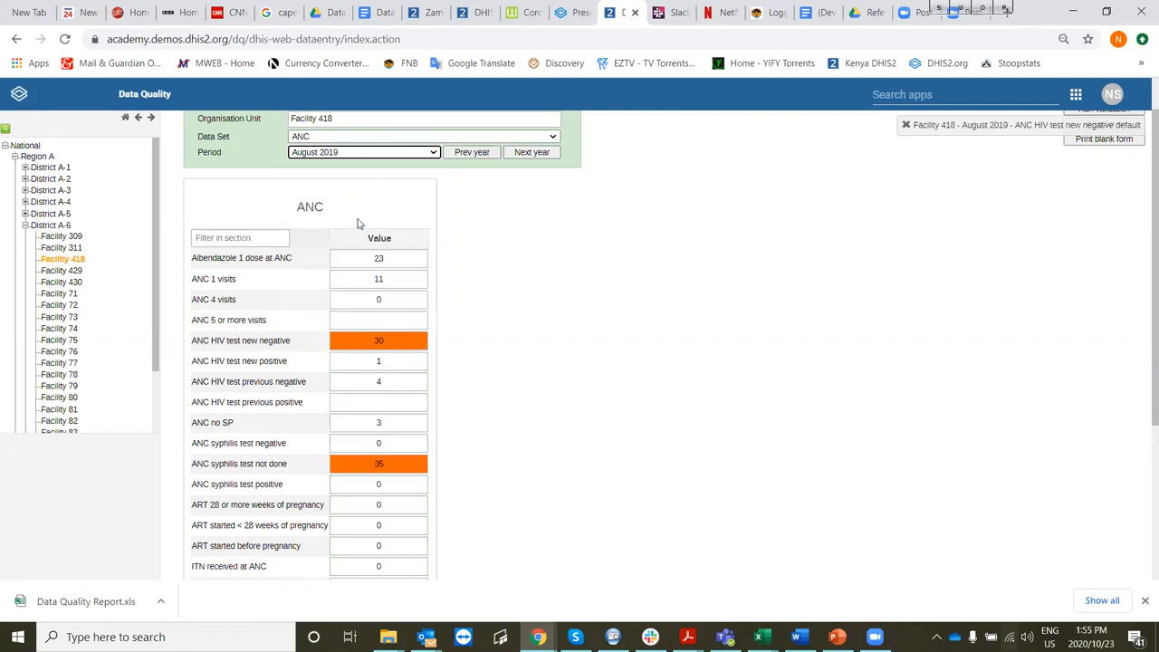
{"action": "mouse_move", "coordinate": [384, 341]}
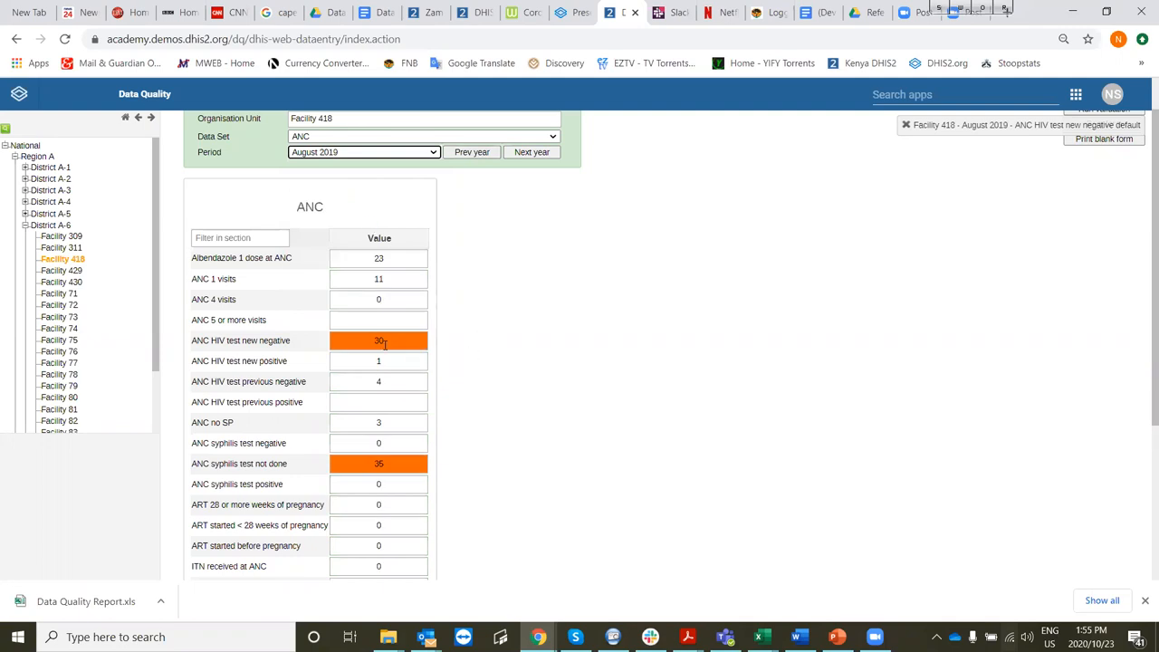
{"action": "left_click", "coordinate": [378, 340]}
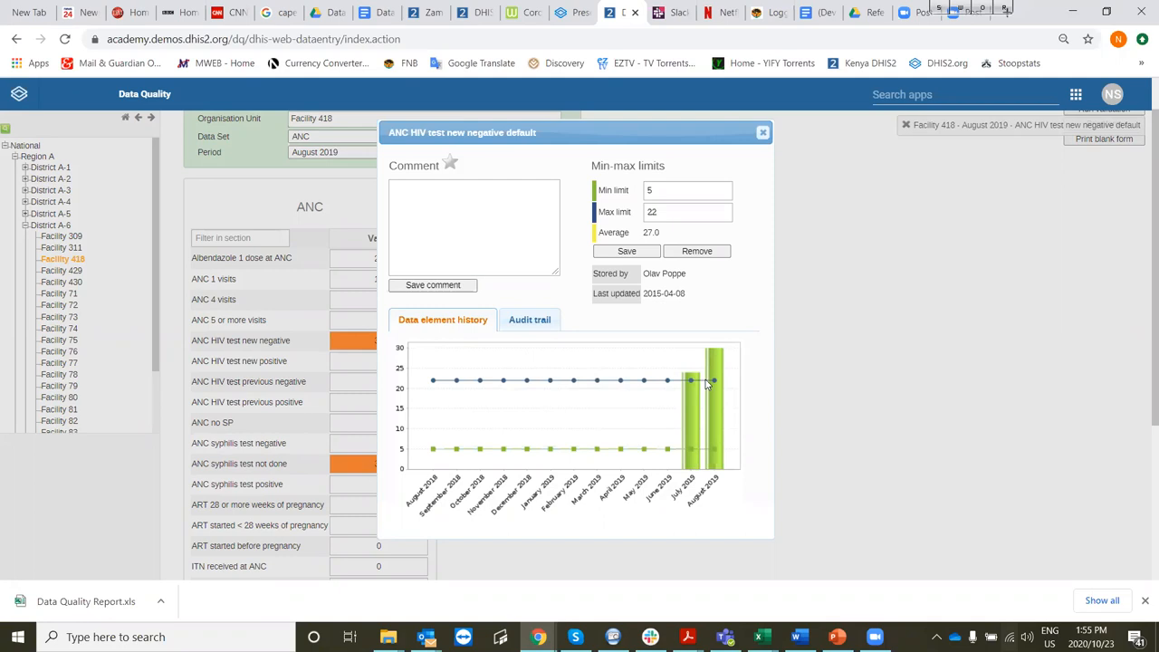
{"action": "mouse_move", "coordinate": [687, 420]}
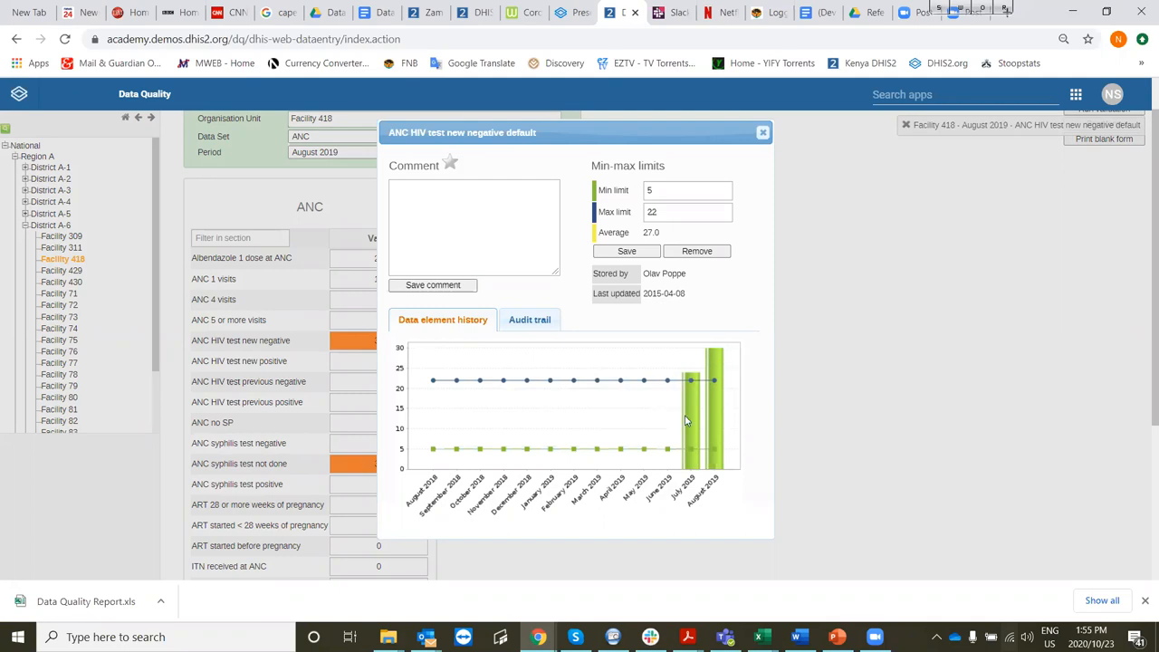
{"action": "mouse_move", "coordinate": [608, 435]}
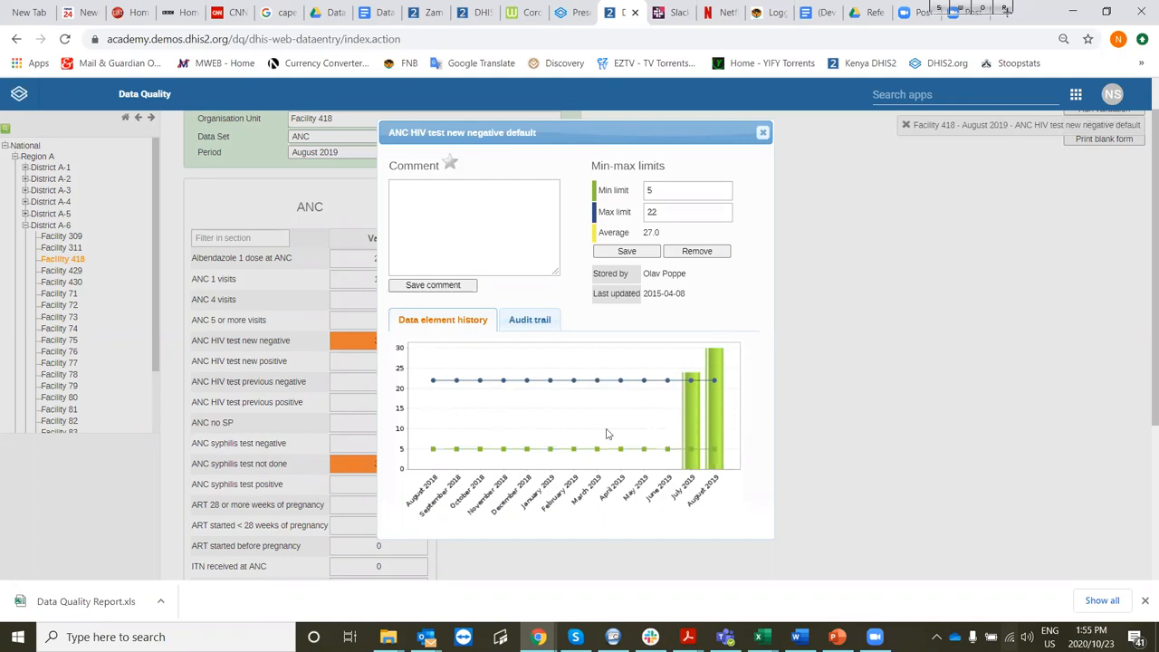
{"action": "mouse_move", "coordinate": [681, 420]}
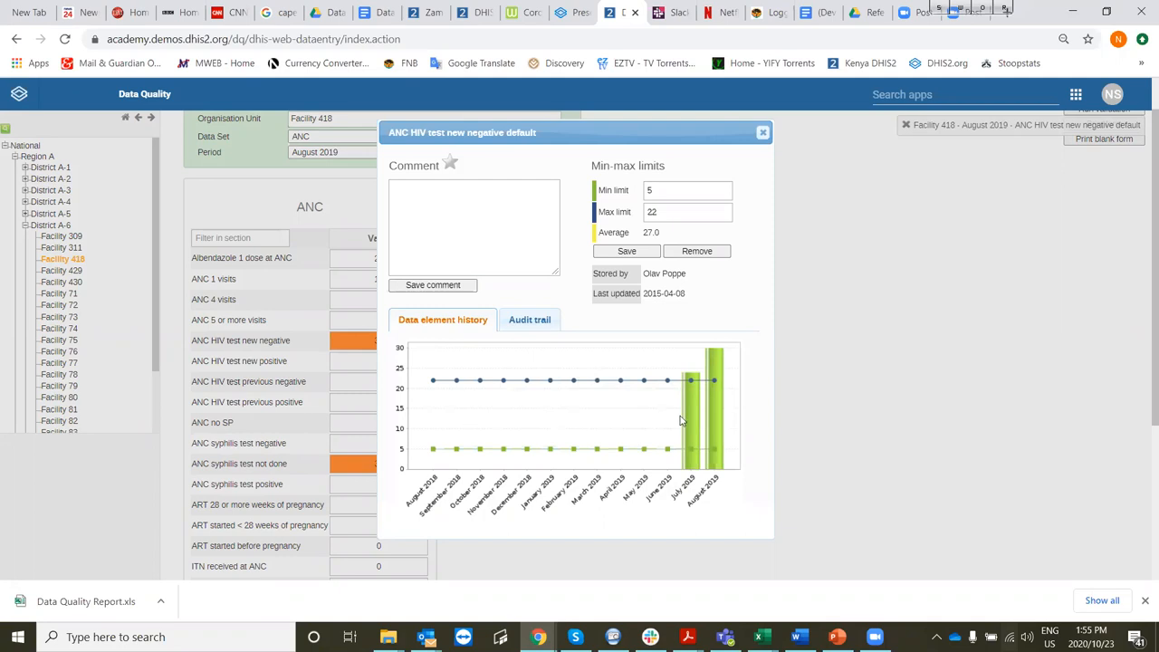
{"action": "mouse_move", "coordinate": [715, 456]}
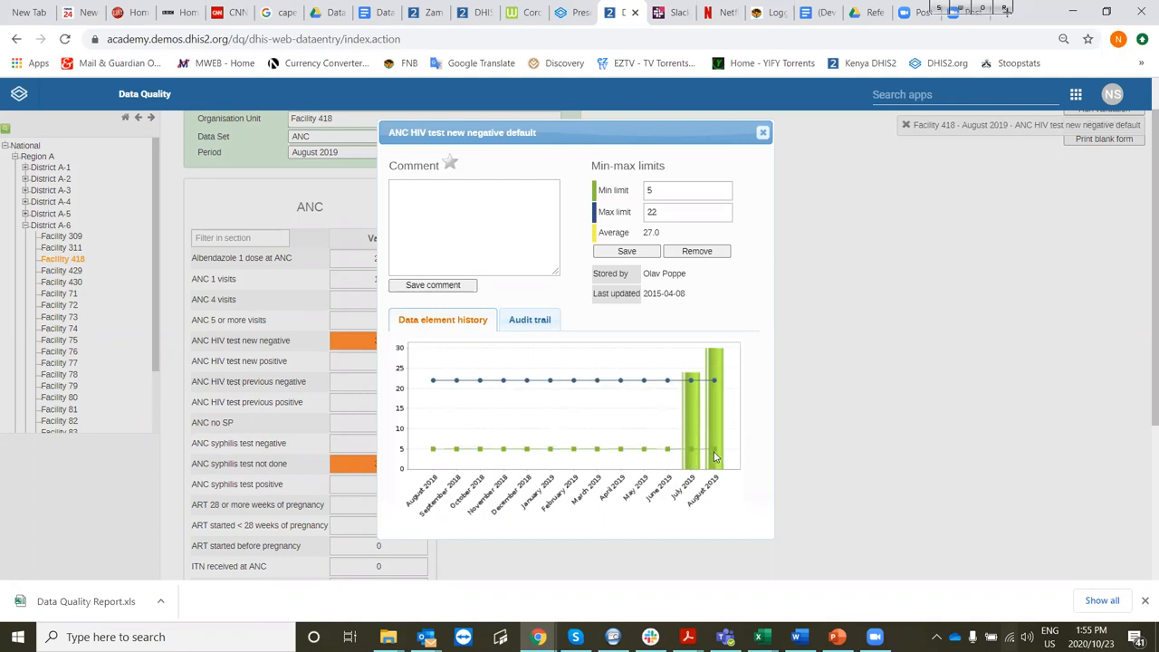
{"action": "mouse_move", "coordinate": [716, 359]}
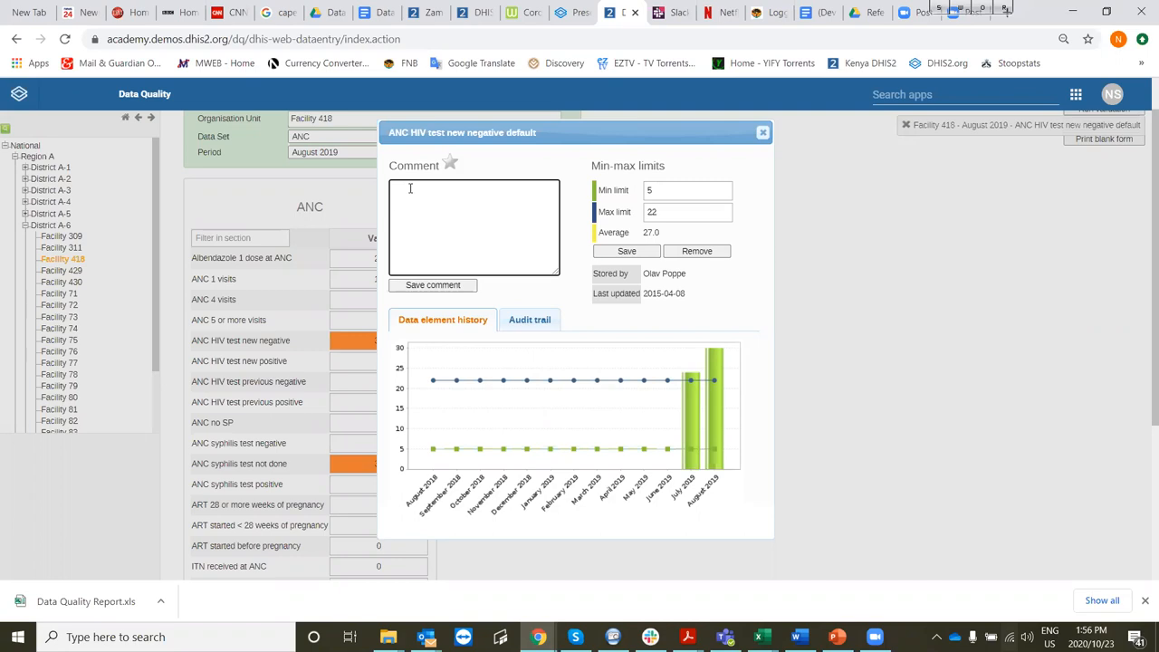
Save the comment 'Catch up after stock out of test kits' on the August 2019 new negative value.
{"action": "type", "text": "Catch u"}
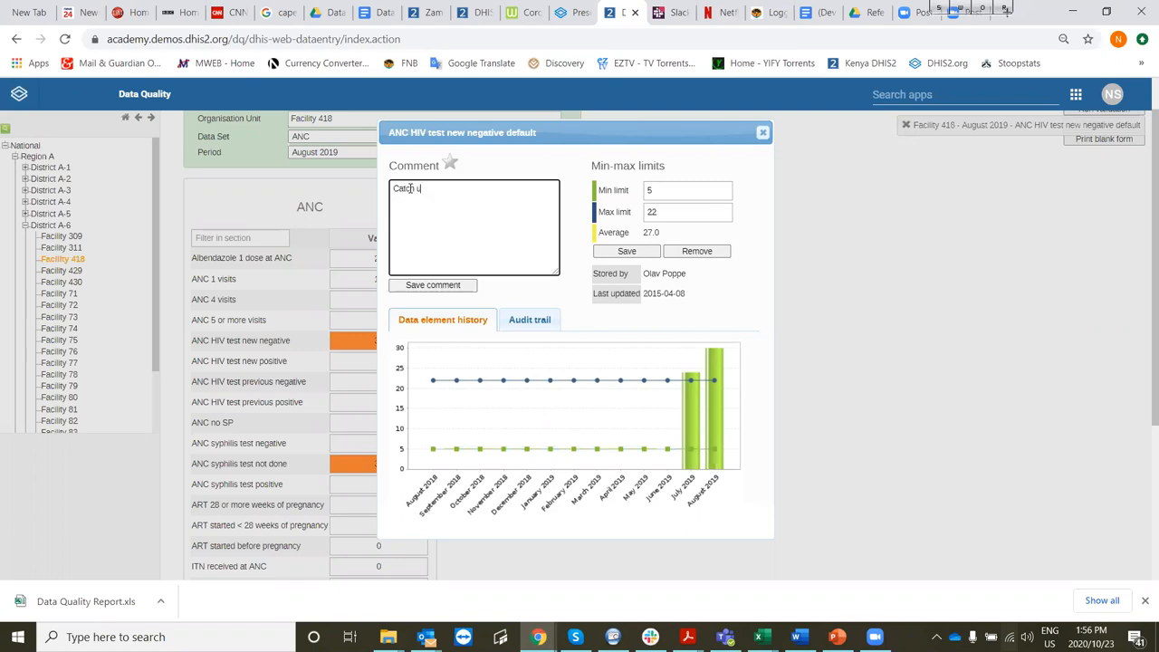
{"action": "type", "text": "p after"}
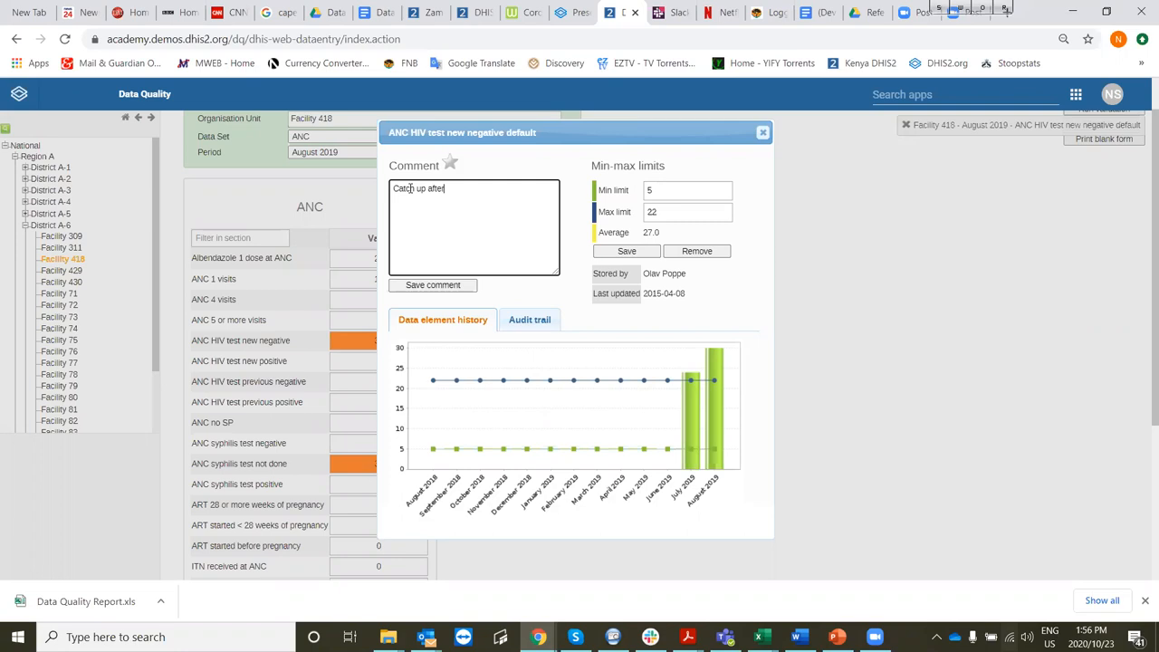
{"action": "type", "text": "stock d"}
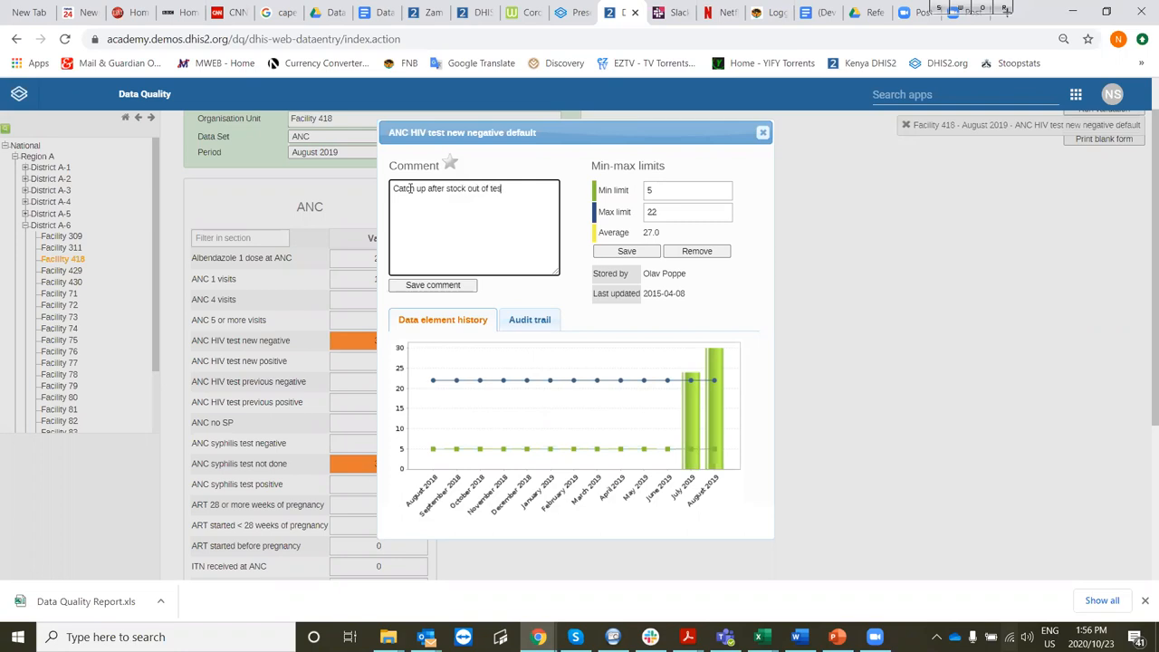
{"action": "type", "text": "kits"}
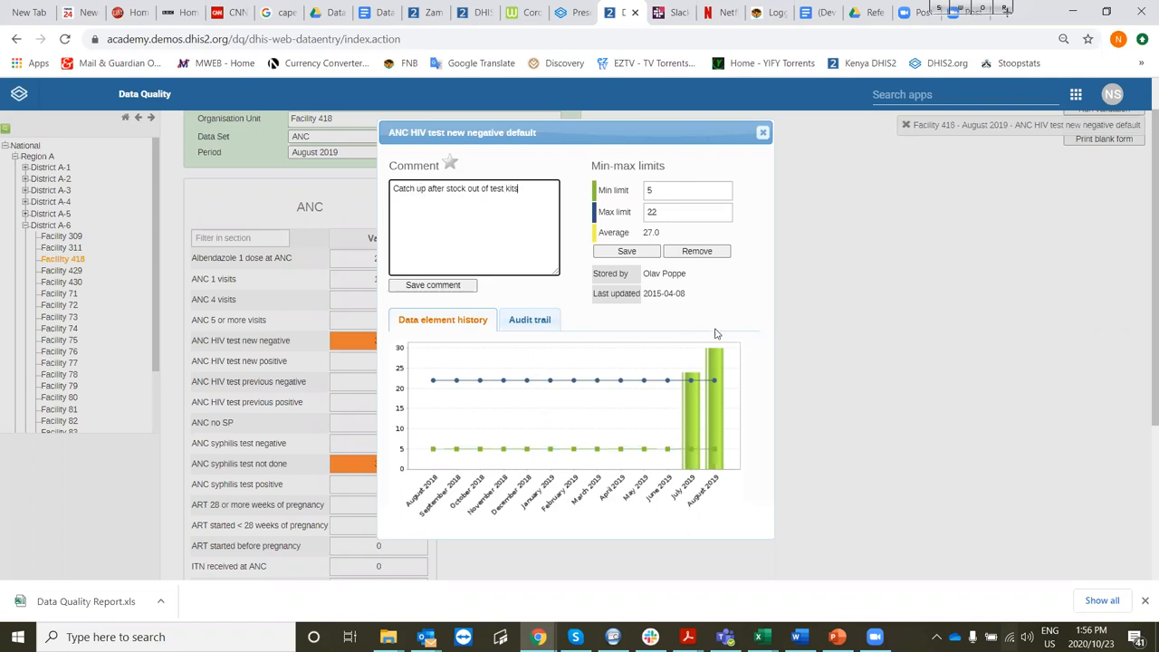
{"action": "mouse_move", "coordinate": [743, 353]}
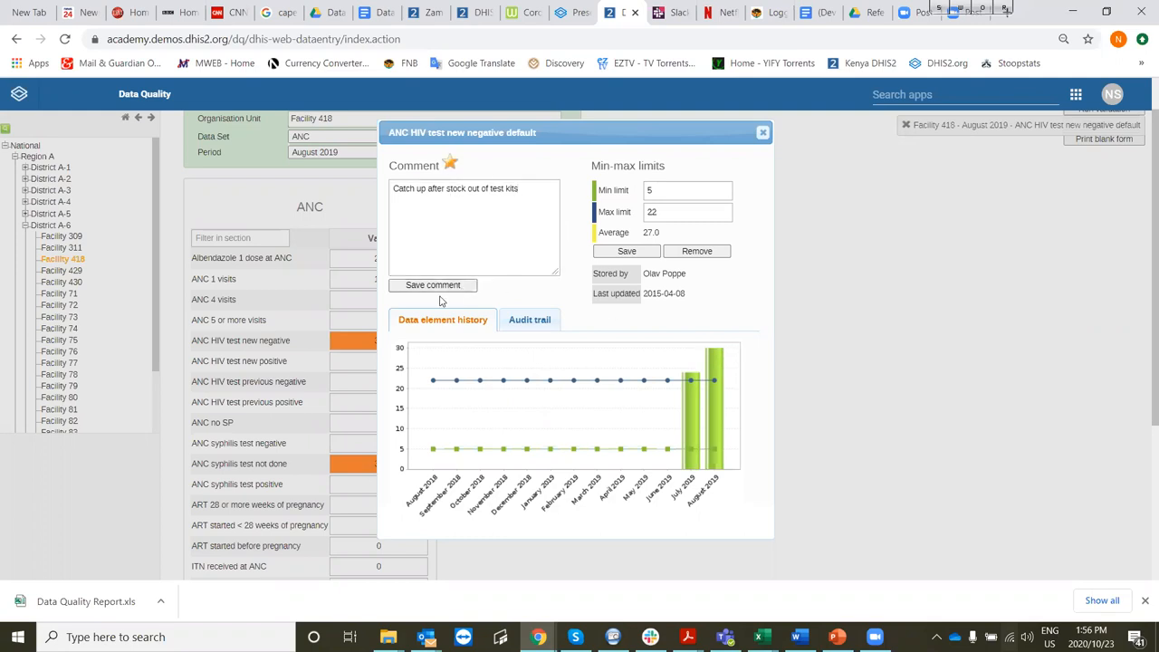
{"action": "left_click", "coordinate": [475, 227]}
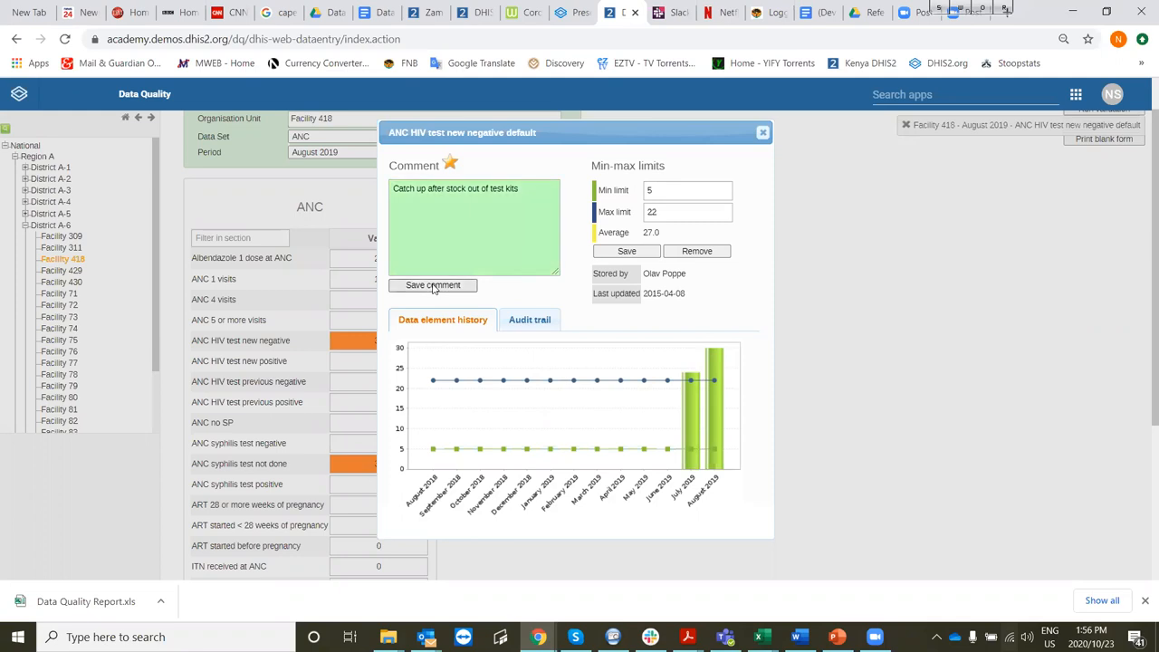
{"action": "mouse_move", "coordinate": [587, 322]}
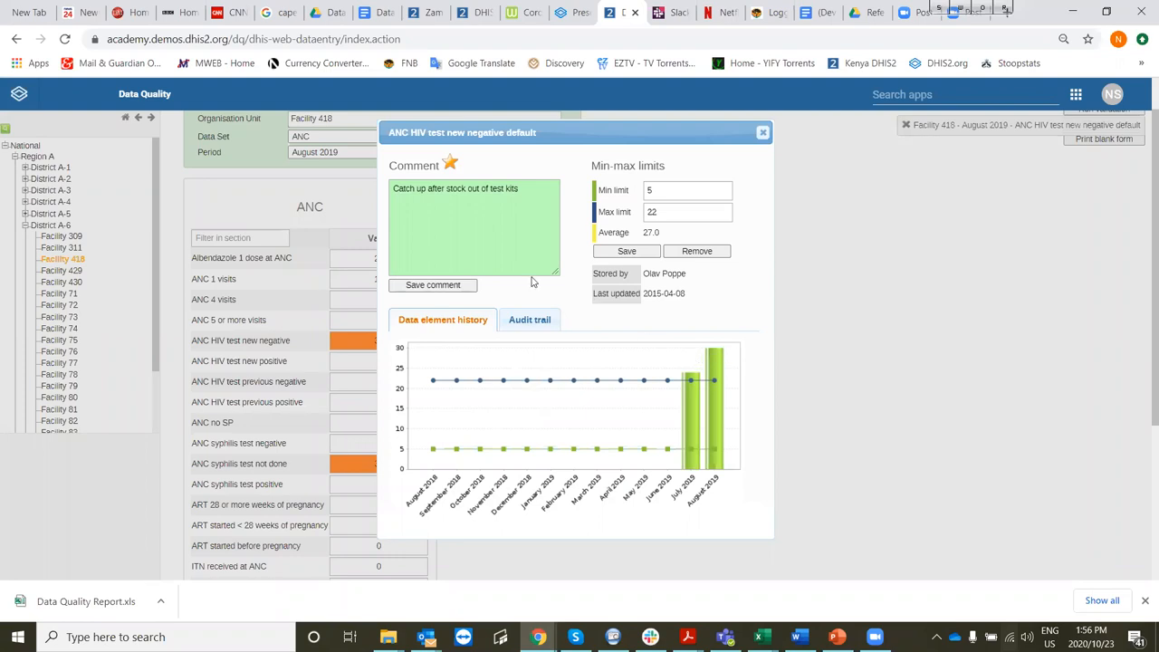
{"action": "mouse_move", "coordinate": [569, 236]}
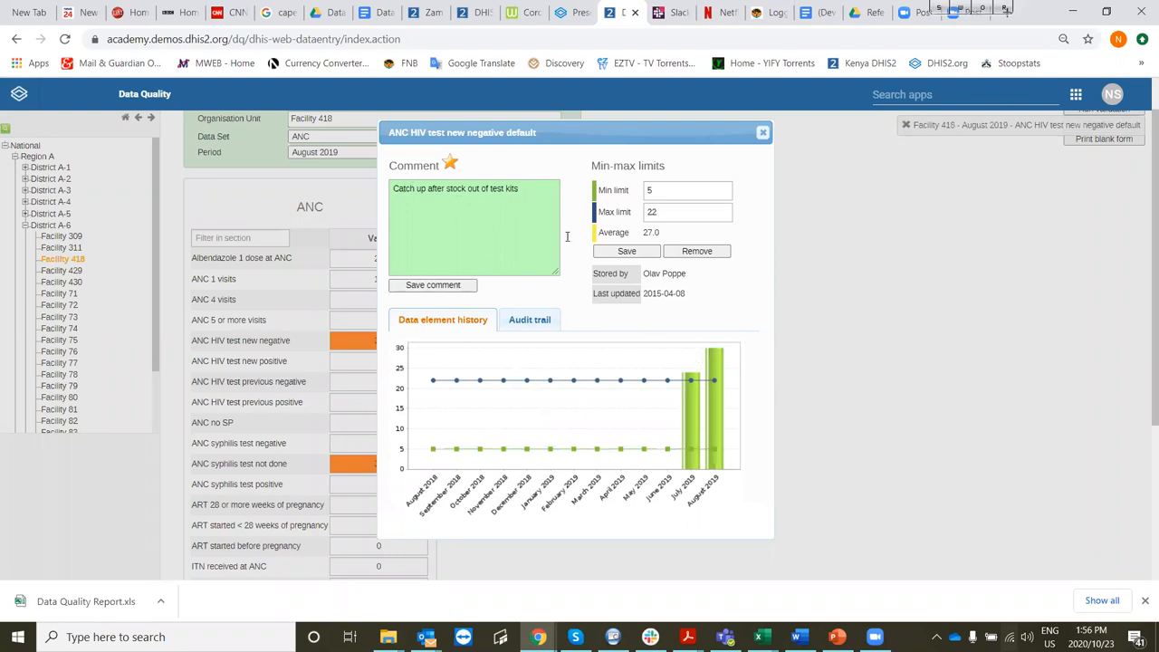